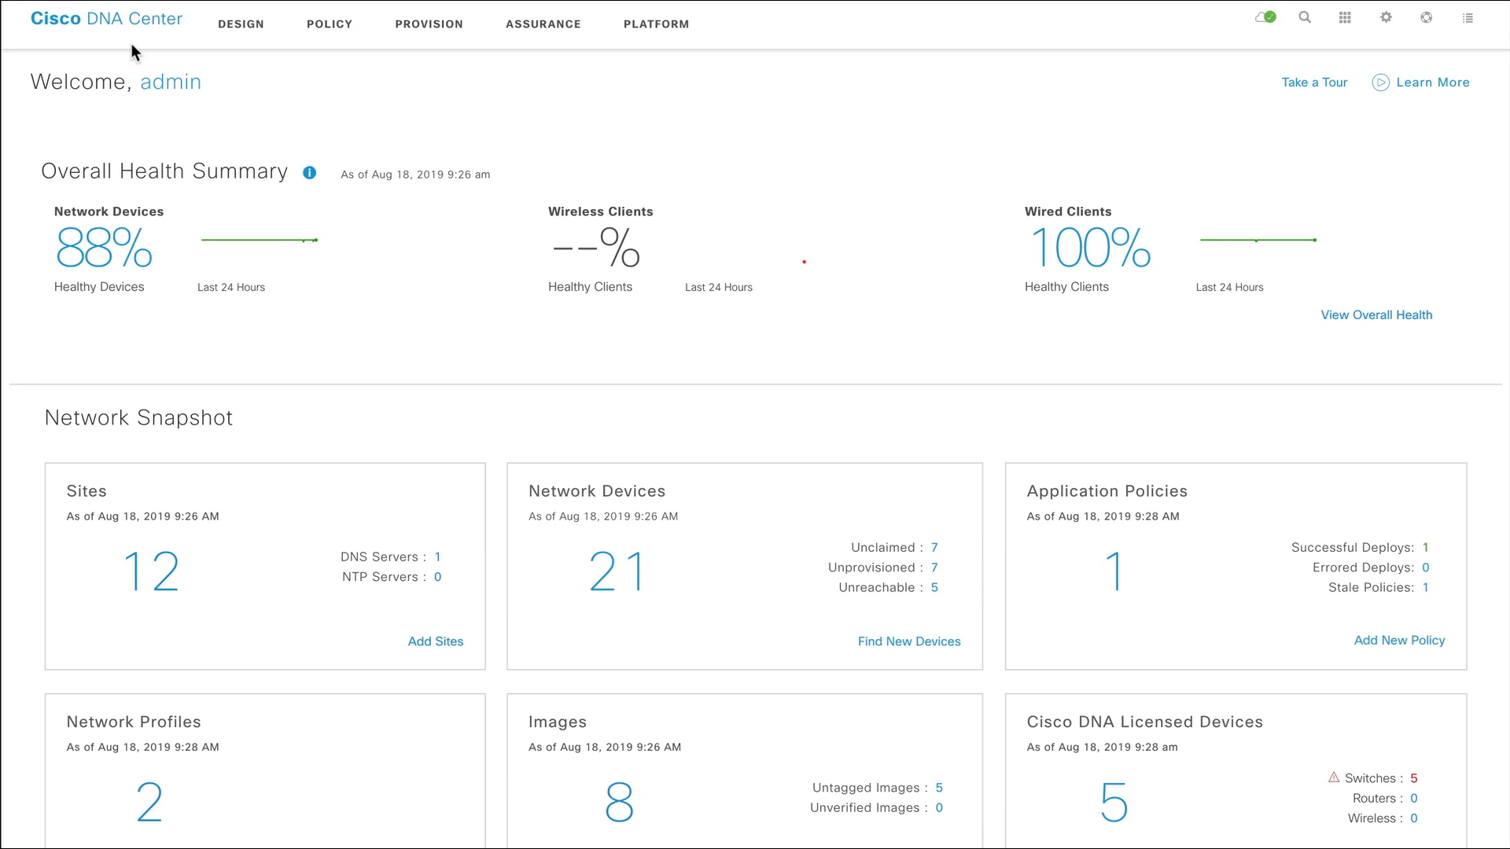
Step: Reach Application Policies under Policy and start a new application policy
left_click(329, 23)
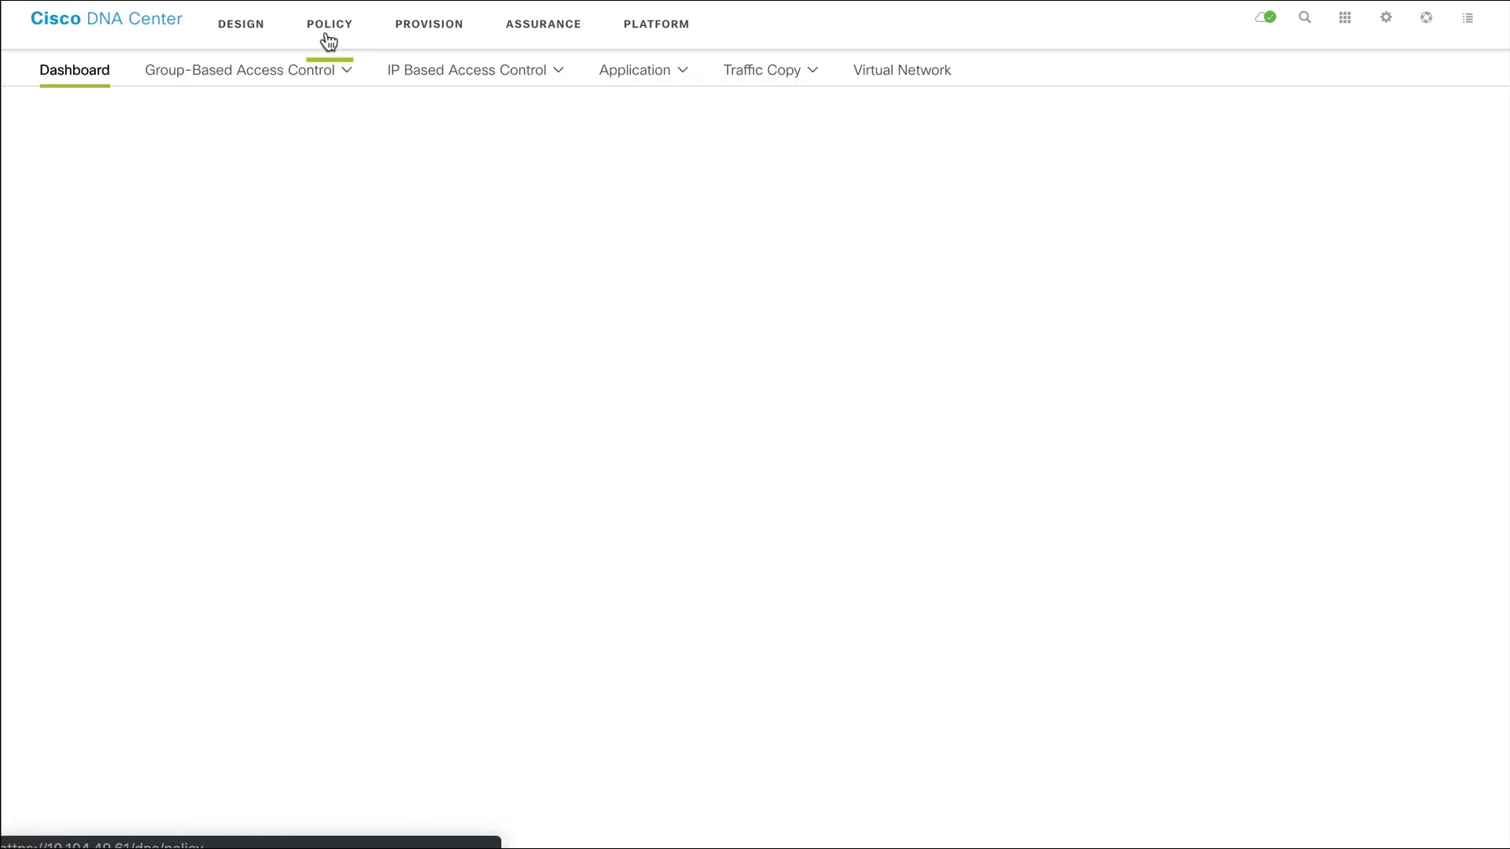
left_click(634, 69)
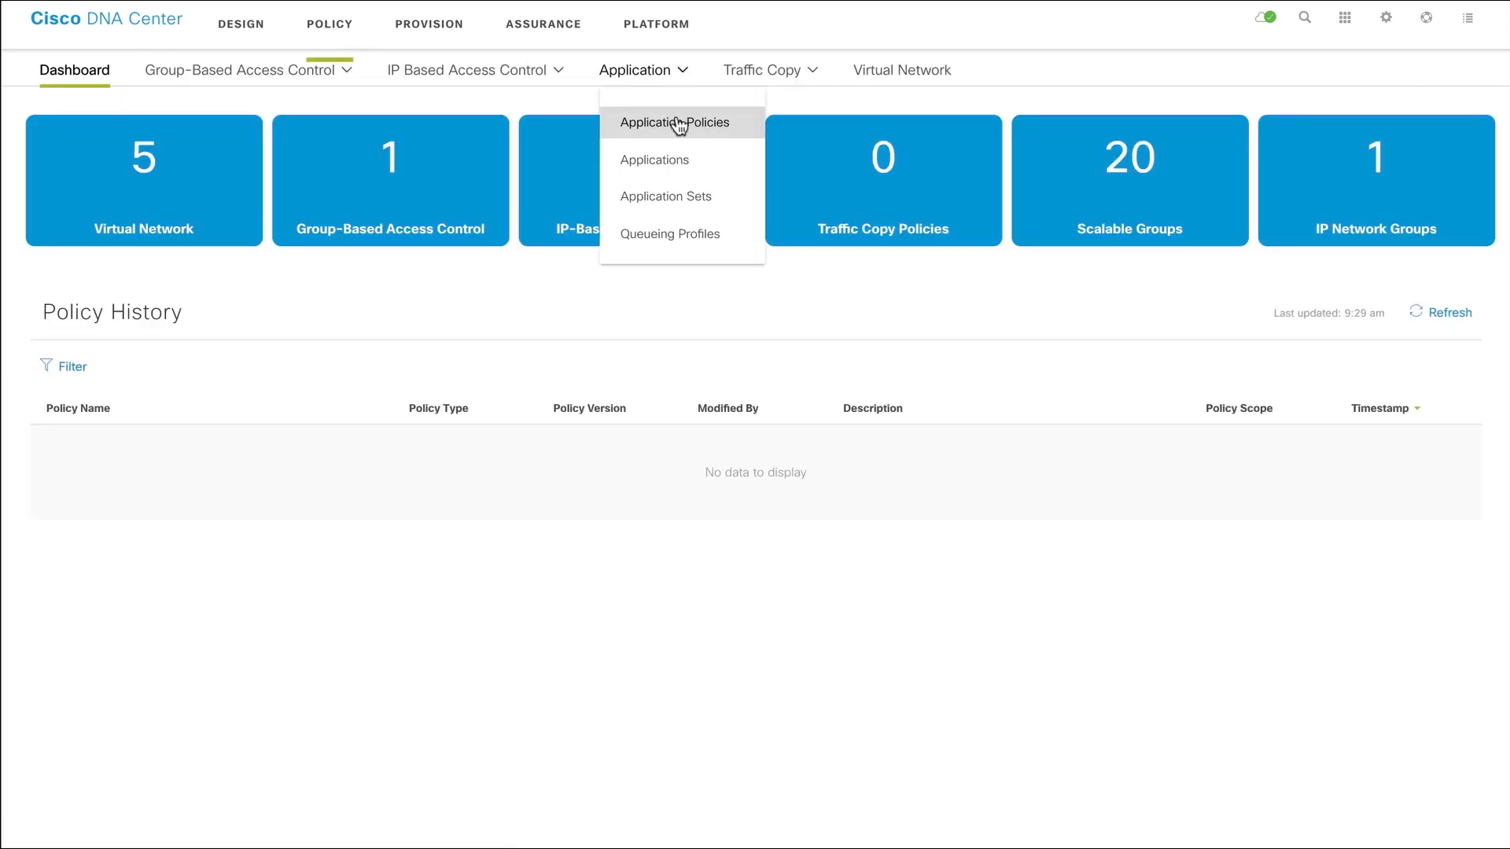
left_click(678, 123)
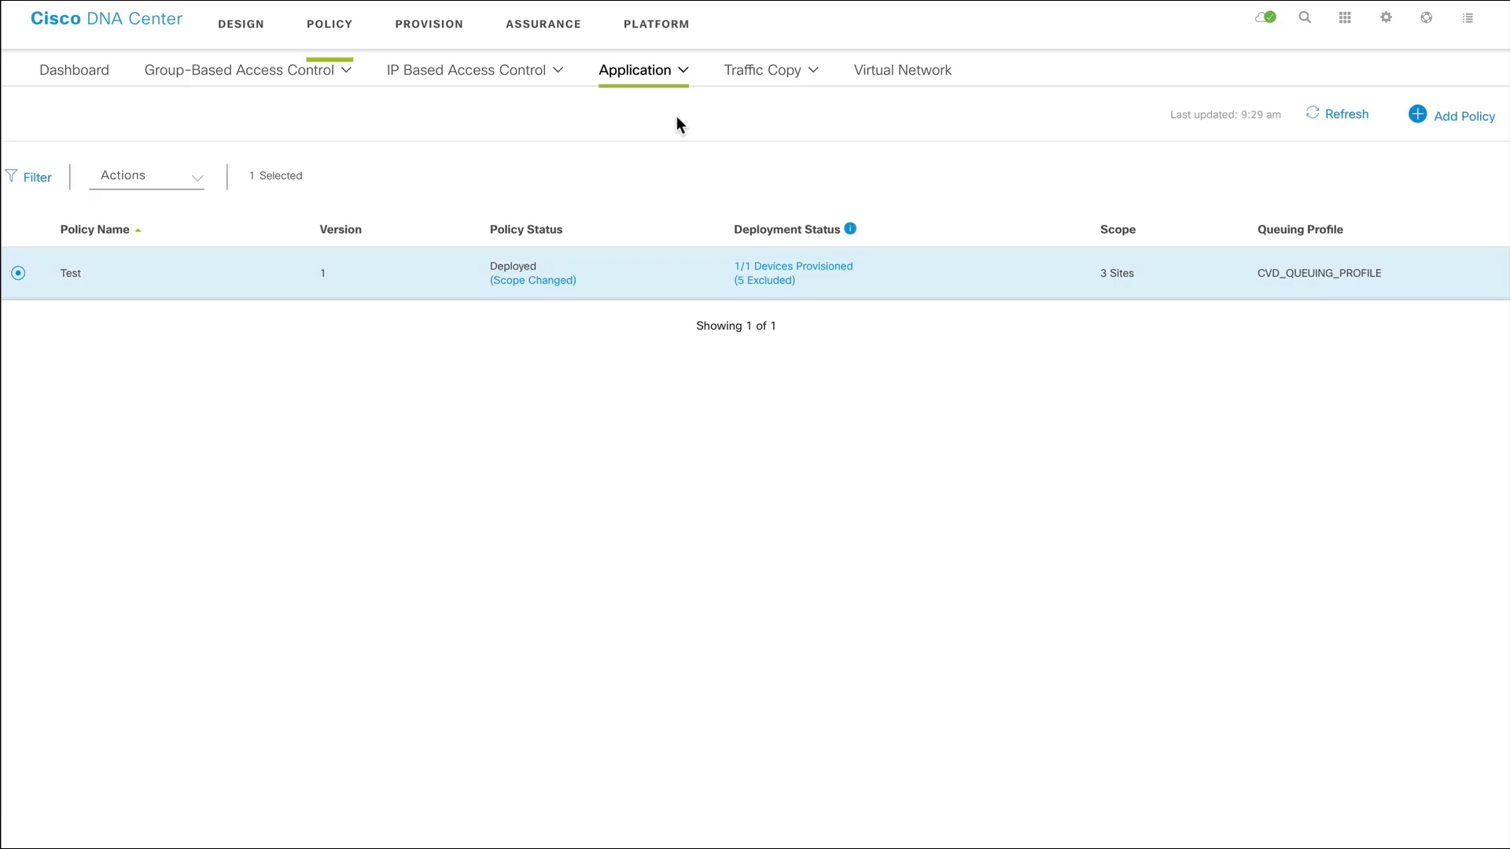
left_click(70, 273)
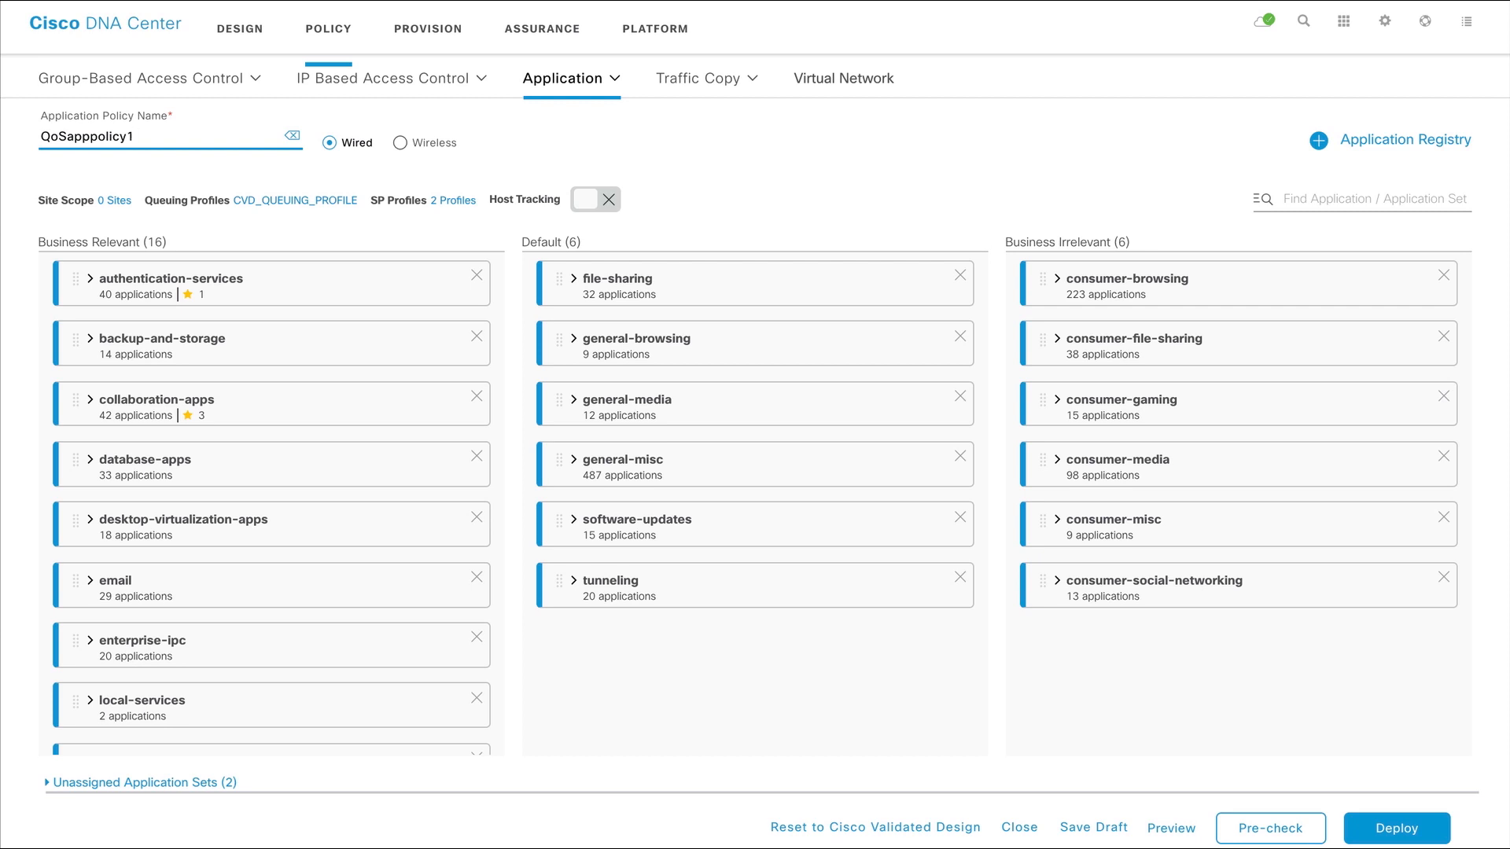
mouse_move(434, 158)
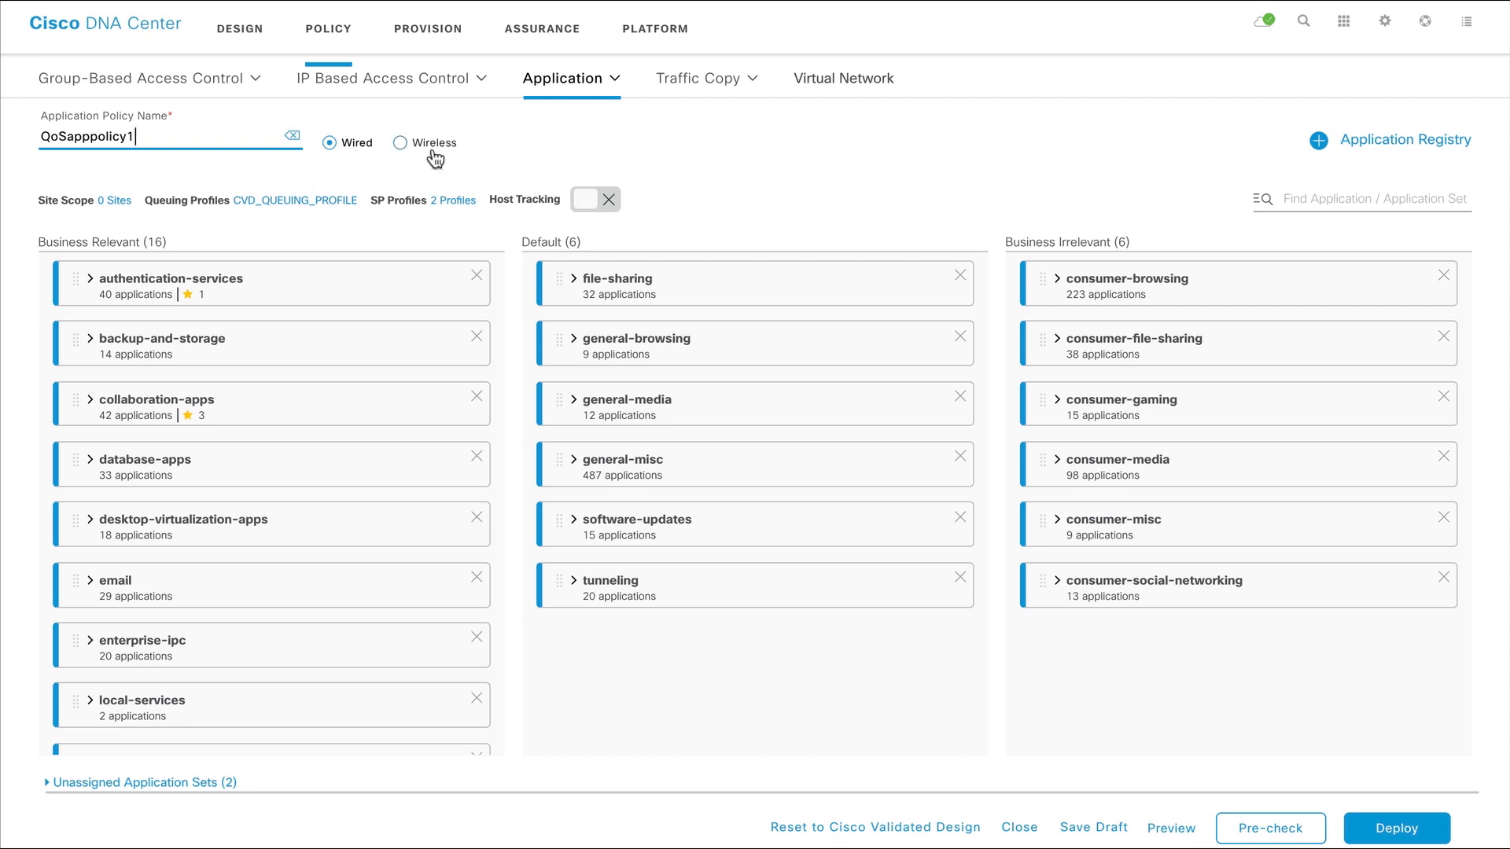
Step: Switch QoSapppolicy1 to wireless, check the available SSIDs, then return it to wired
left_click(399, 143)
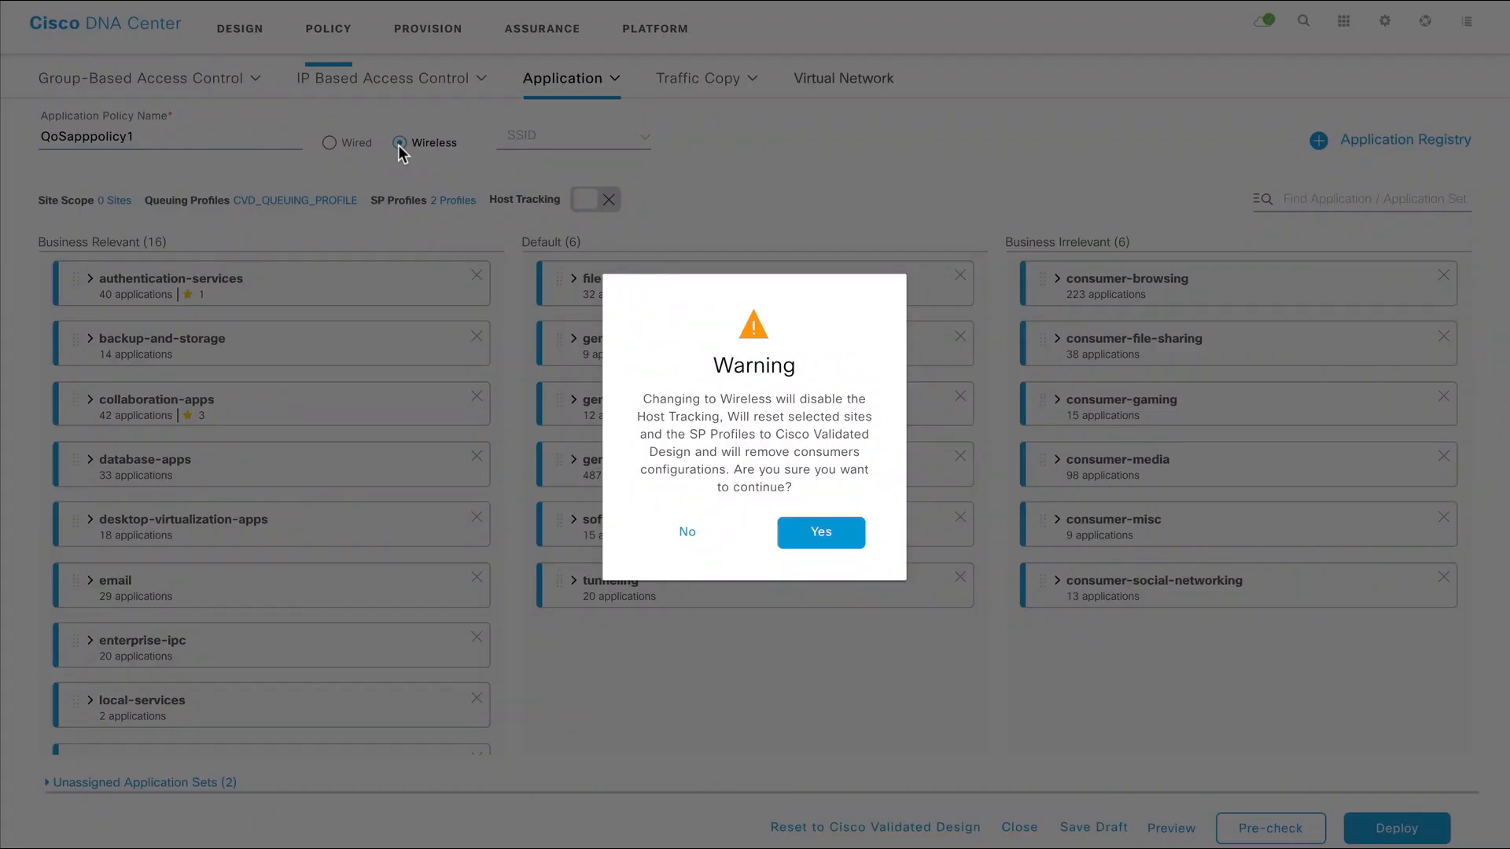
left_click(820, 533)
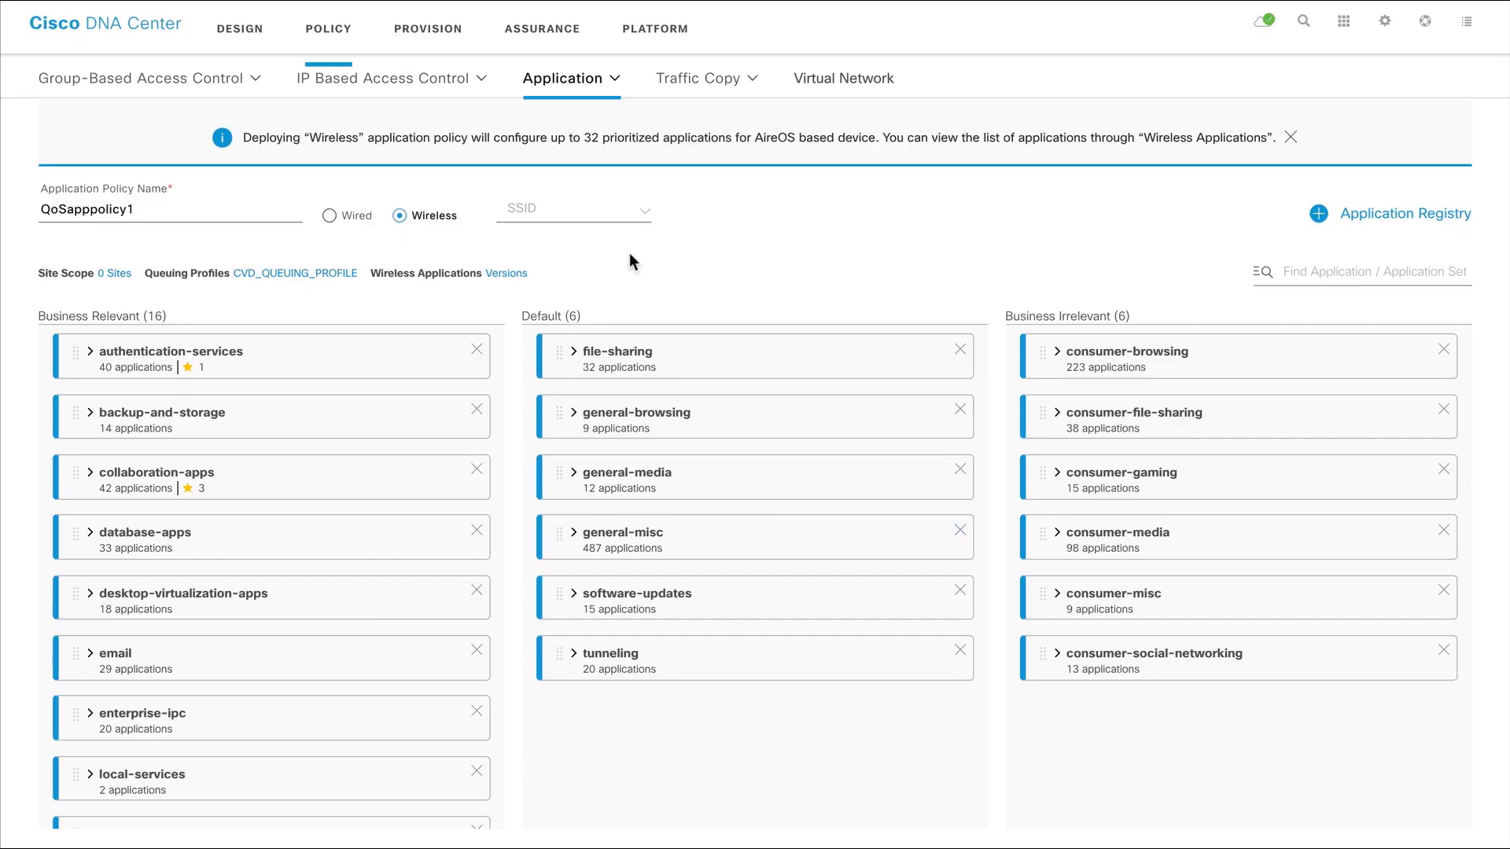
left_click(574, 208)
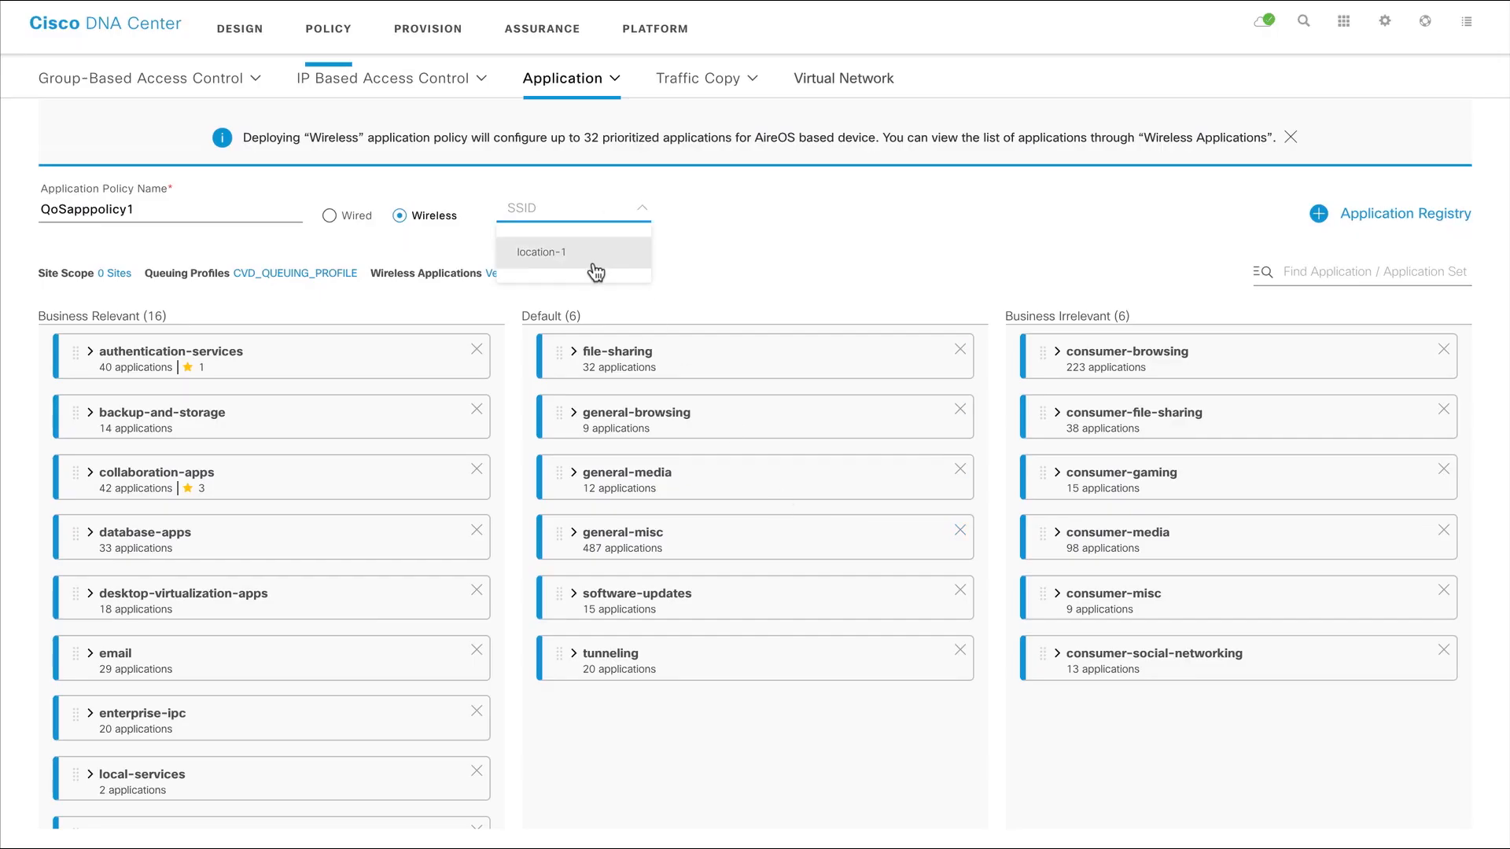
left_click(409, 241)
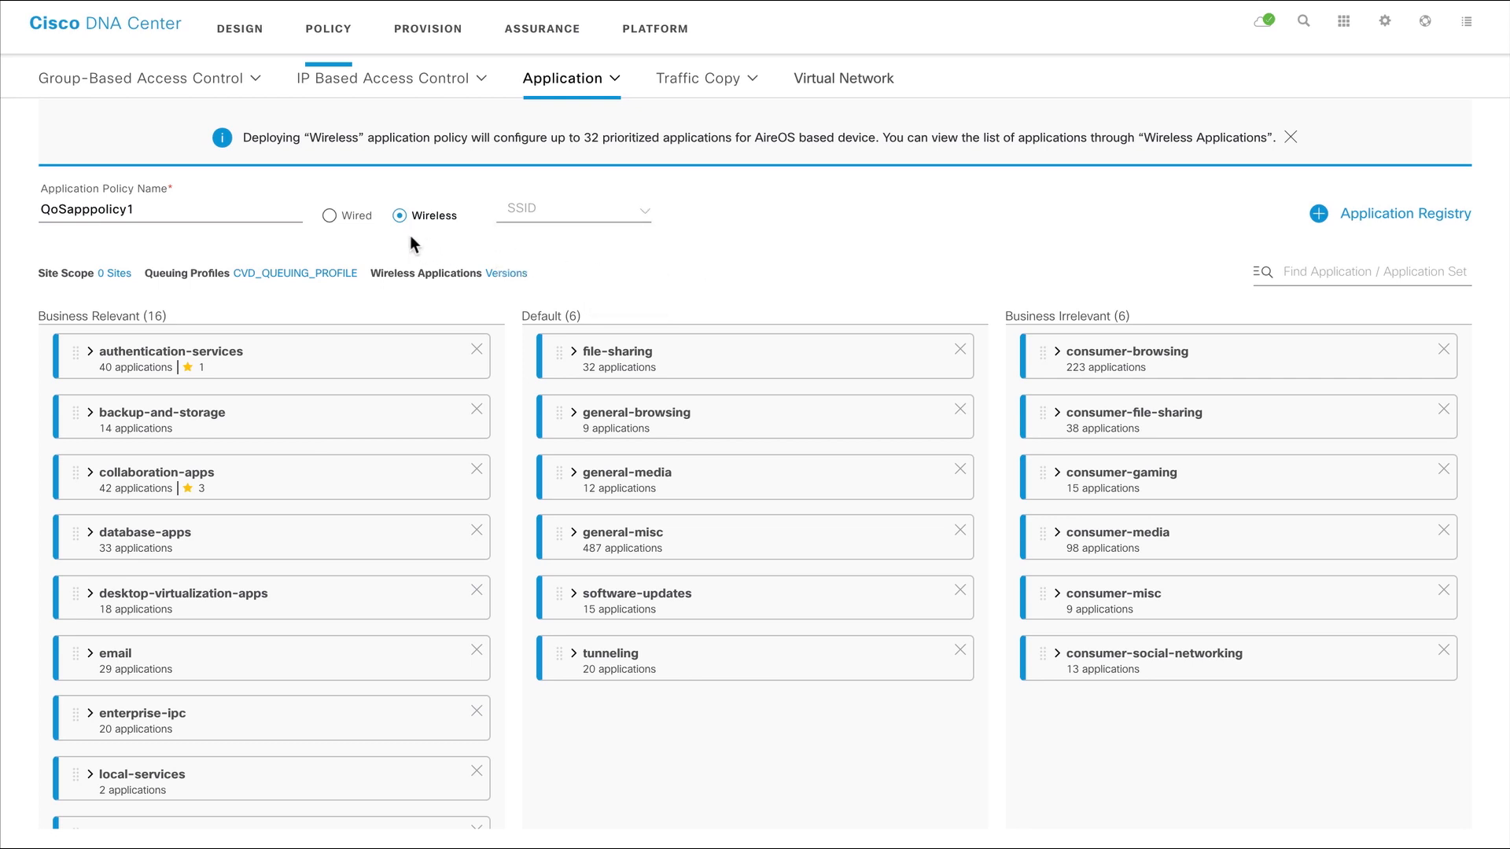
left_click(329, 215)
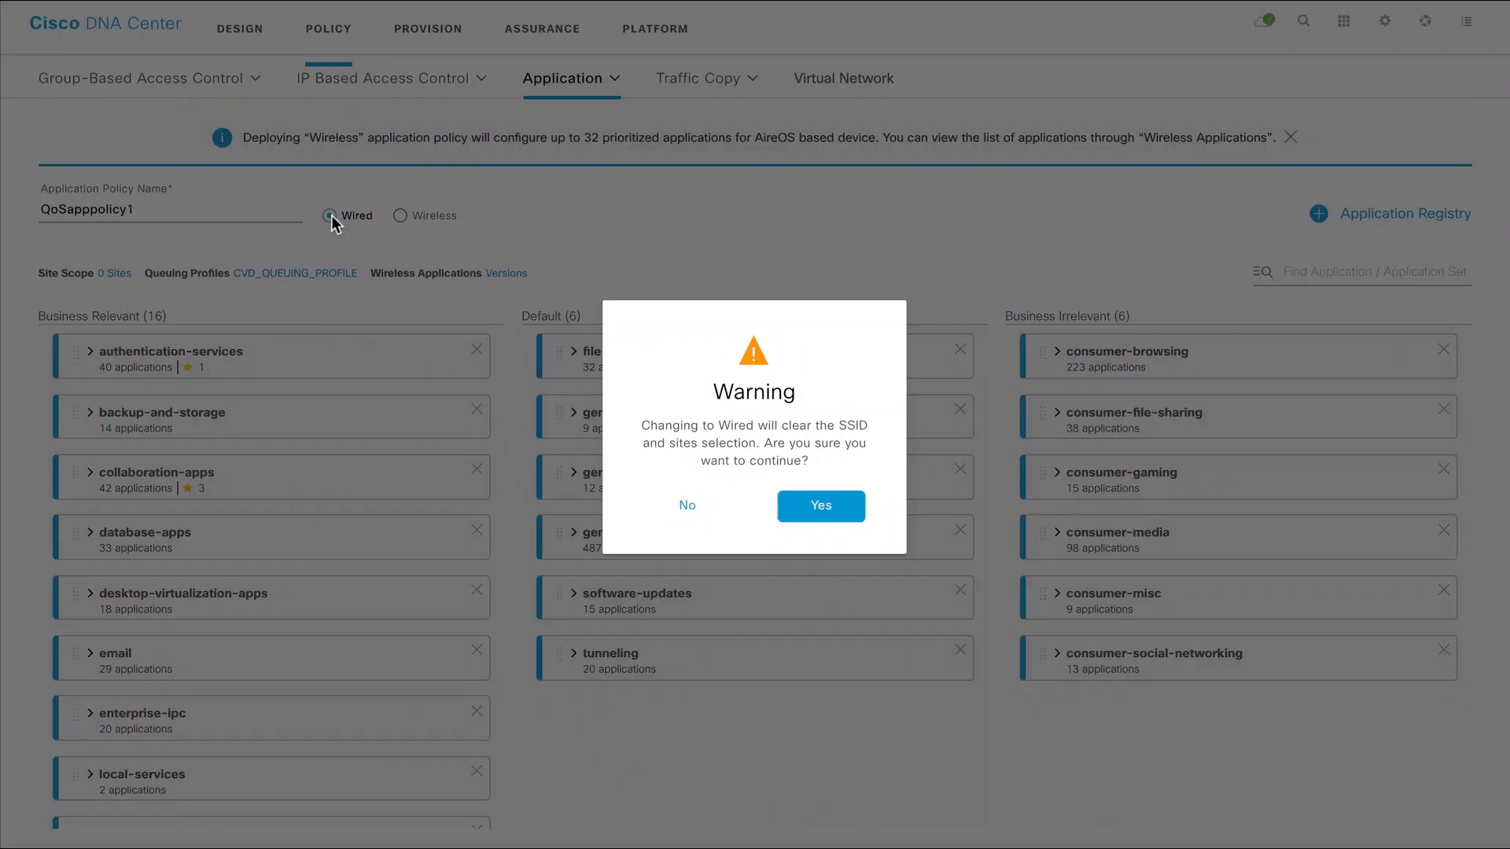
left_click(819, 506)
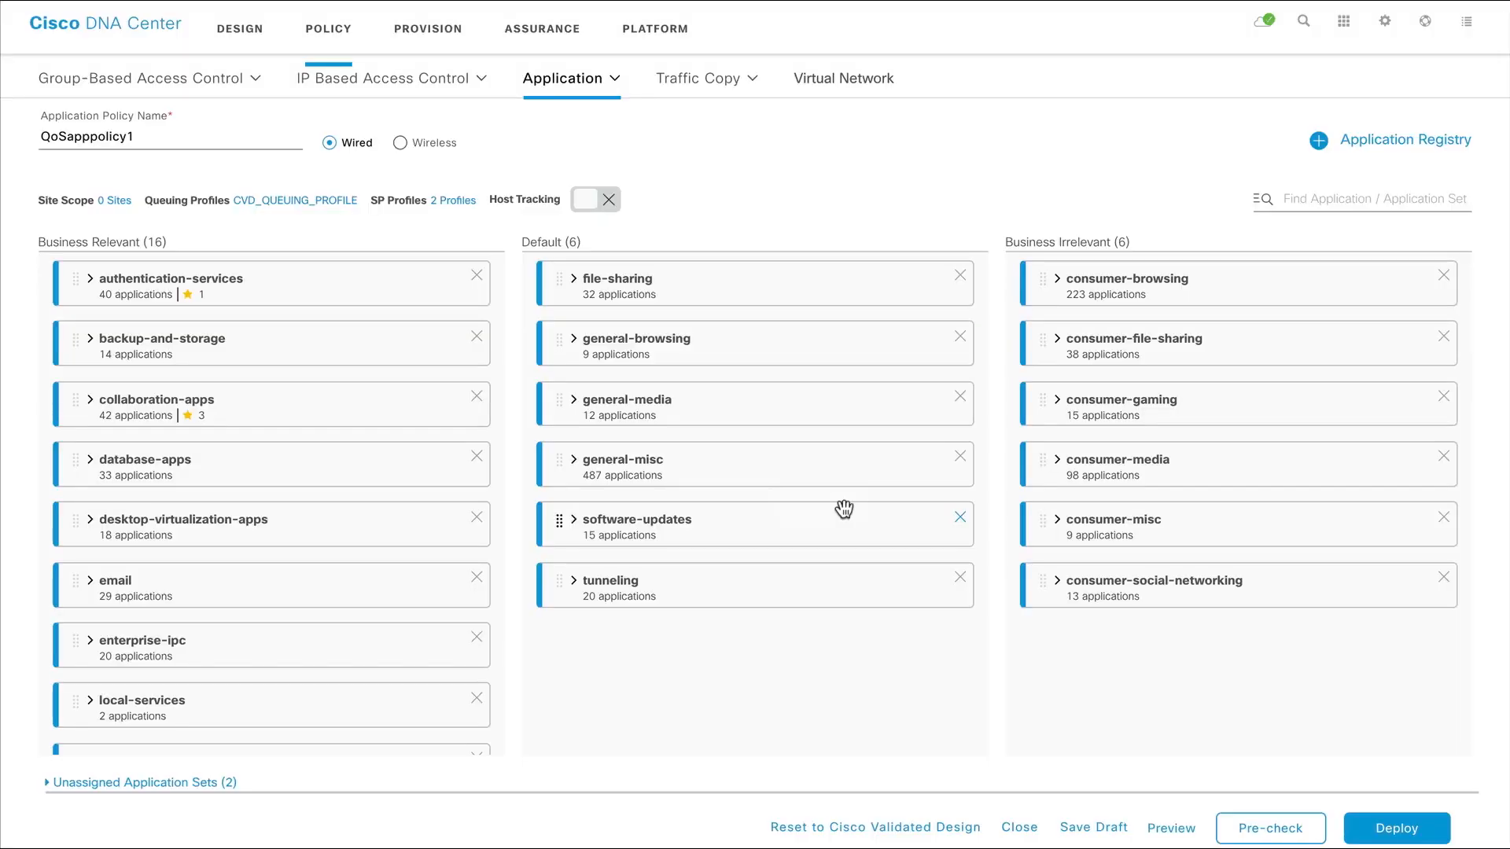
mouse_move(134, 233)
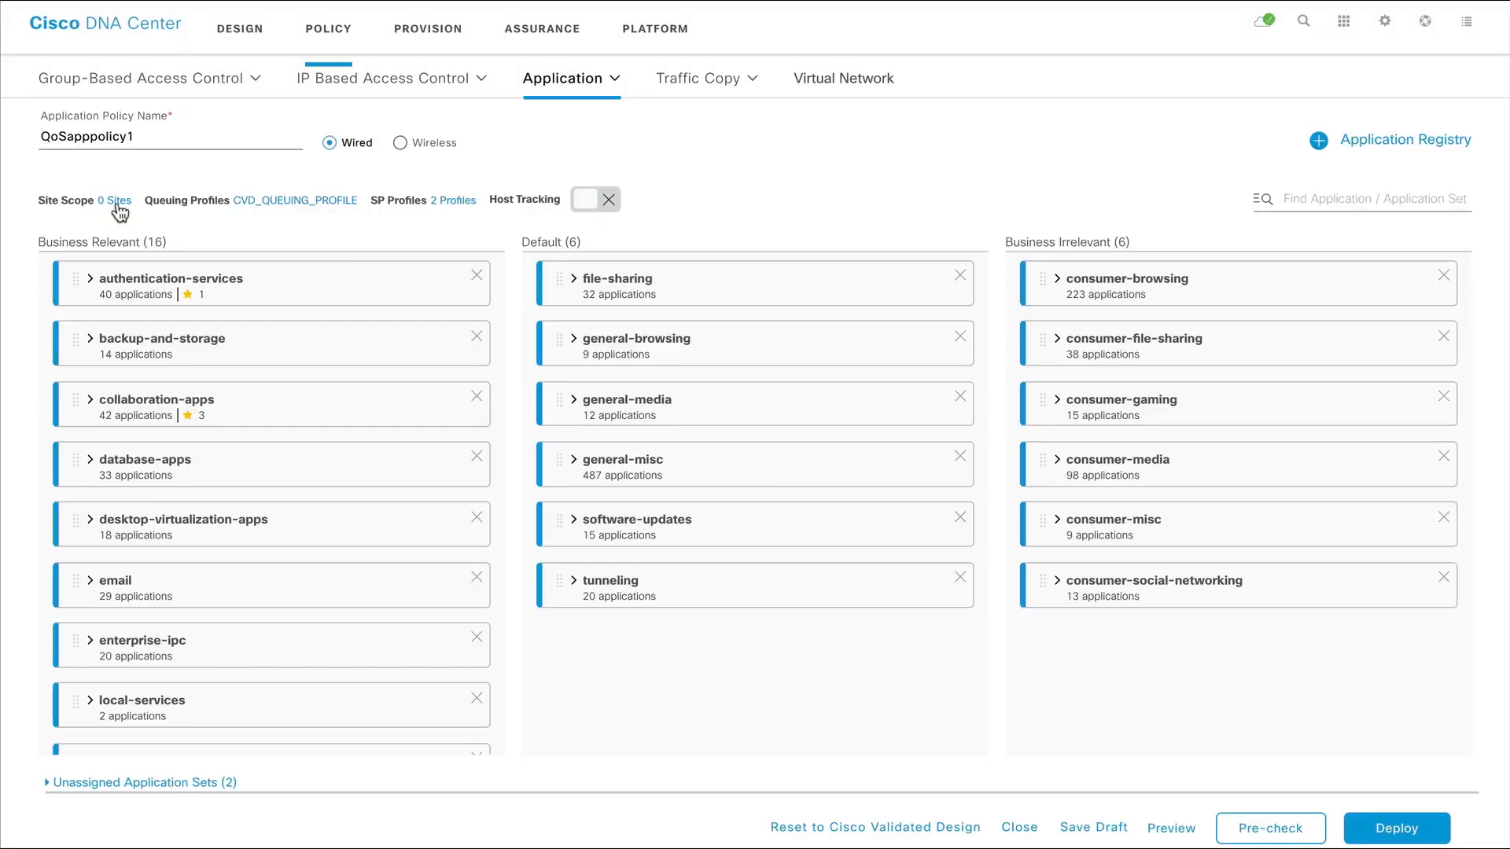
Step: Add Canada to the site scope and exclude the TO-3850-ACC-1.corp.local access switch
left_click(117, 201)
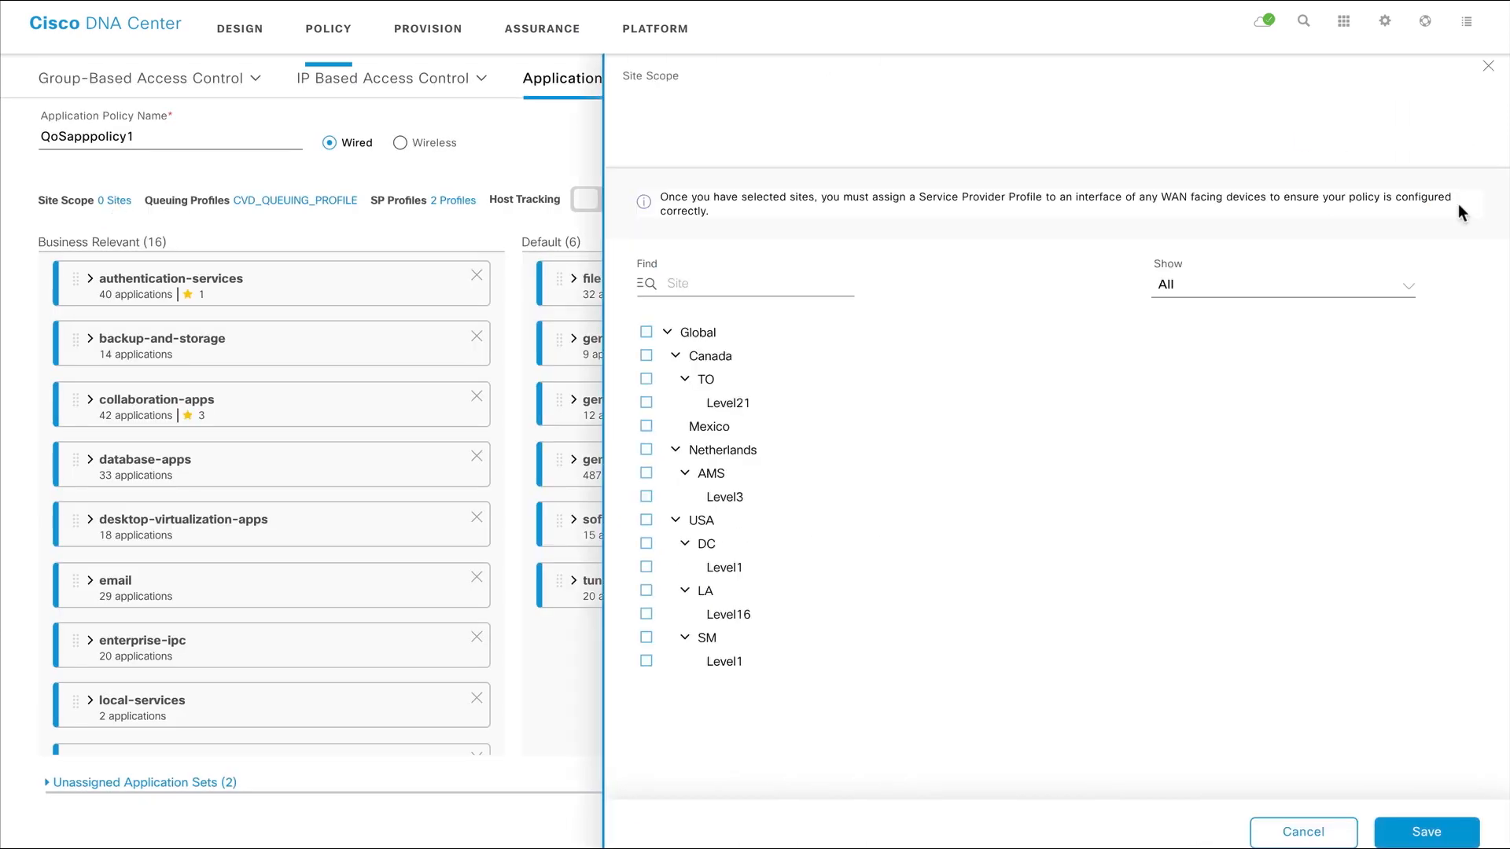
left_click(647, 356)
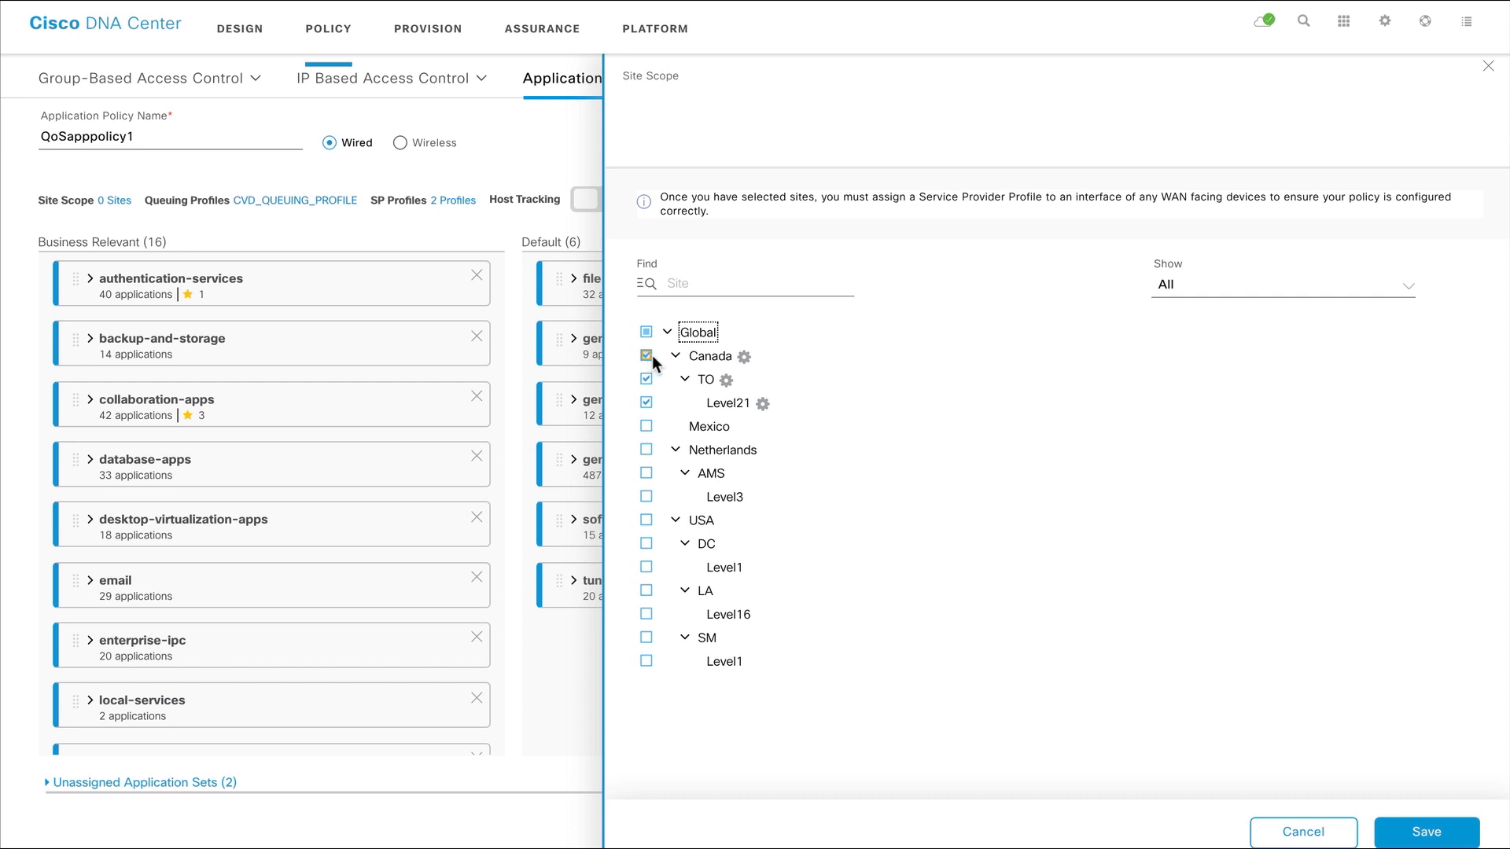
left_click(742, 357)
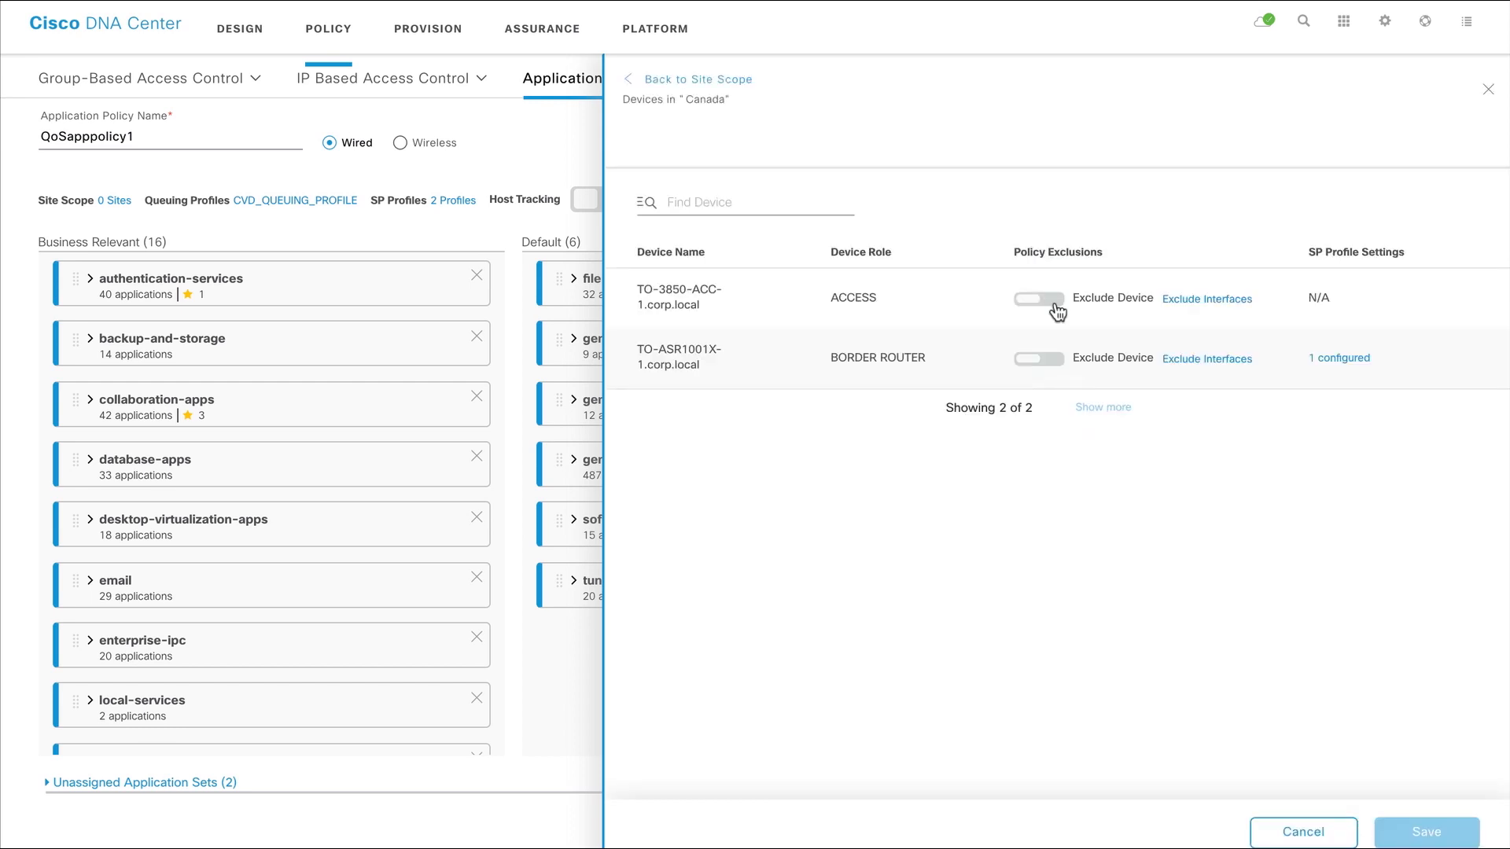
left_click(1037, 297)
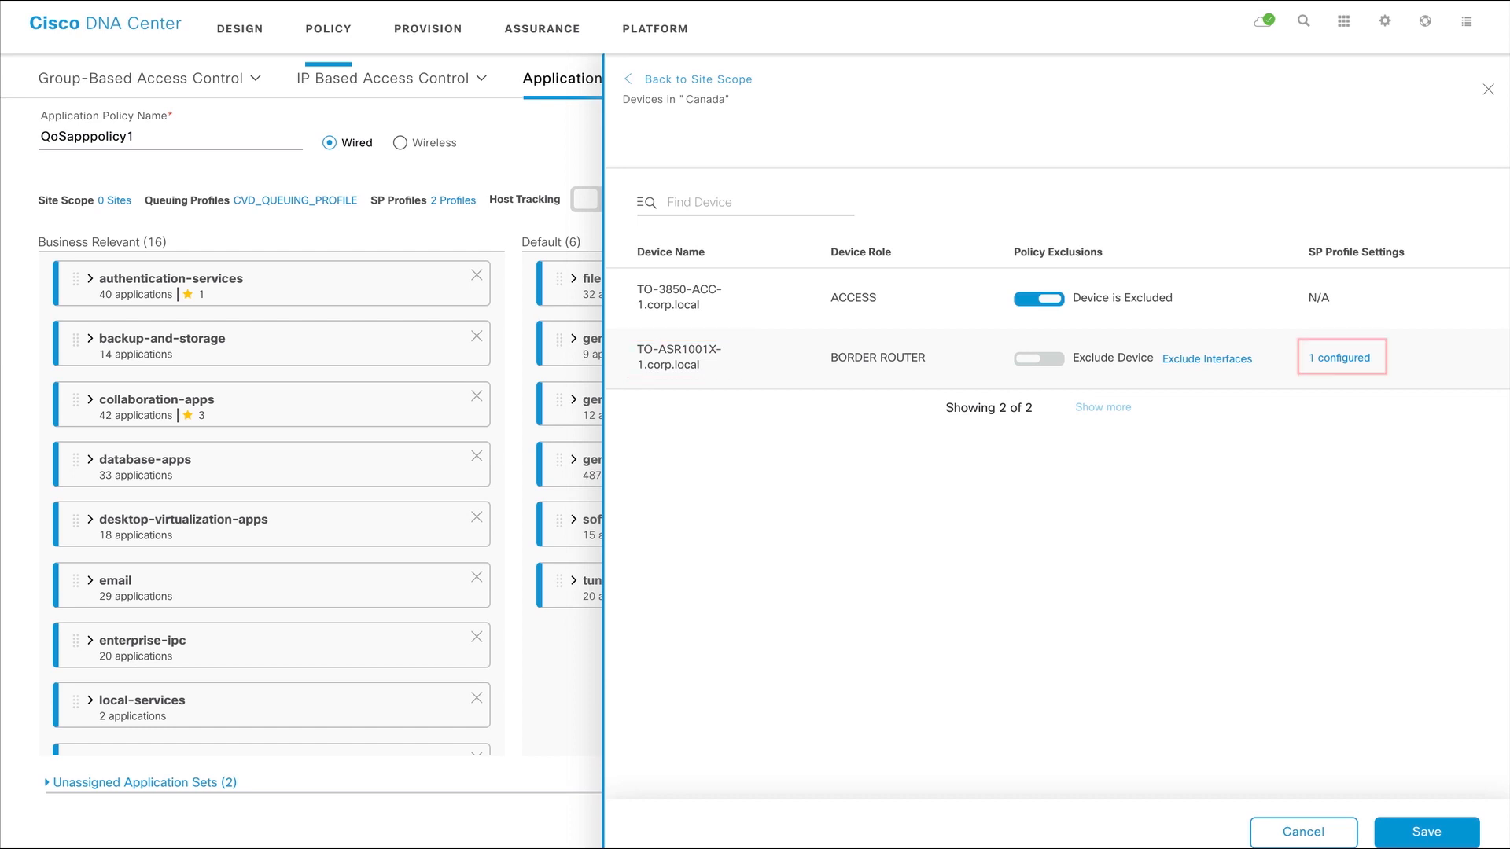
mouse_move(1334, 374)
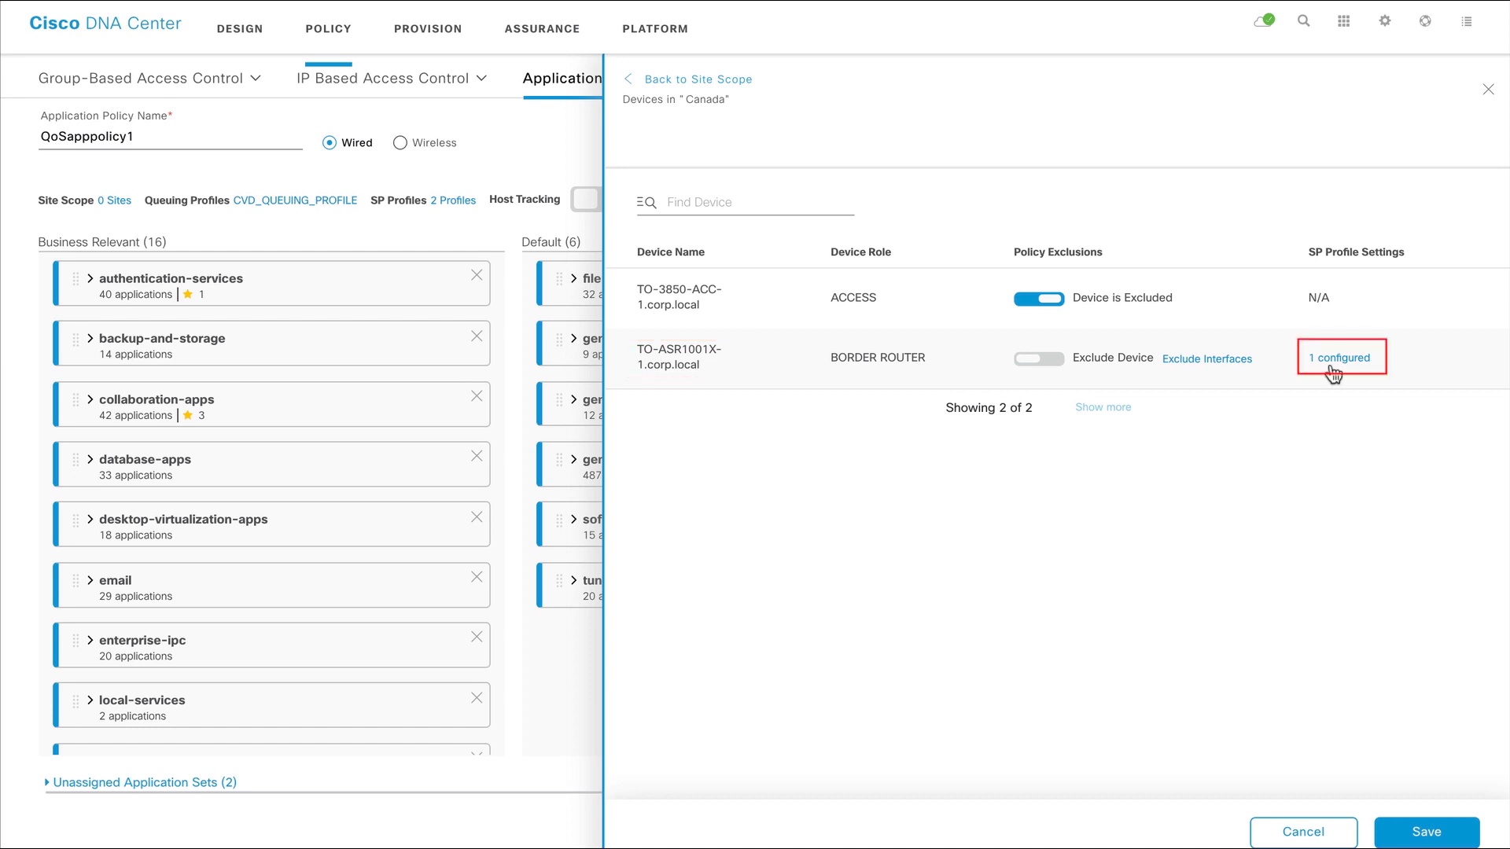
left_click(1340, 358)
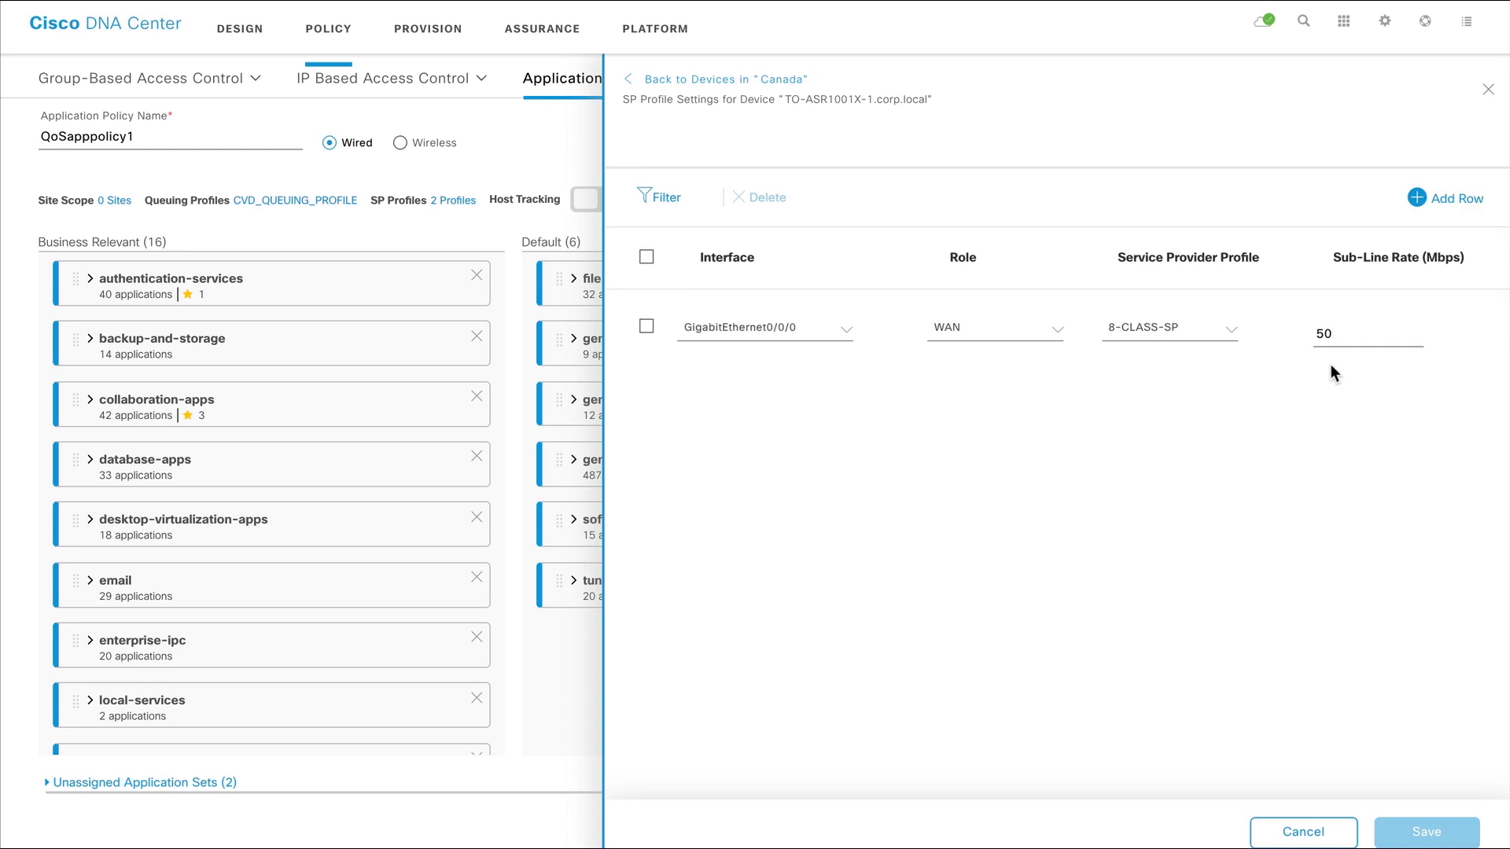
mouse_move(1322, 386)
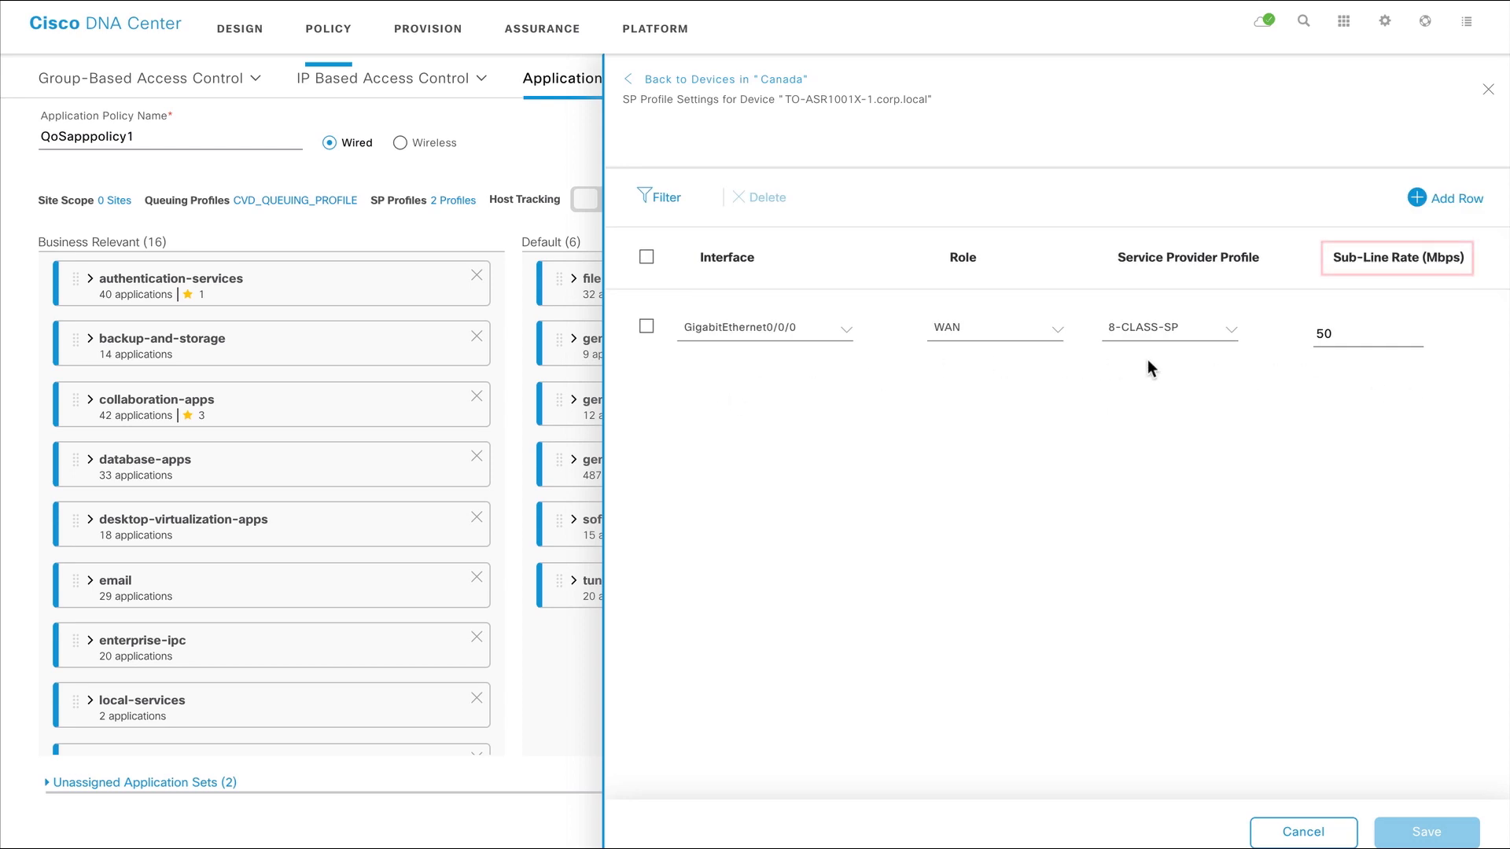
mouse_move(1327, 358)
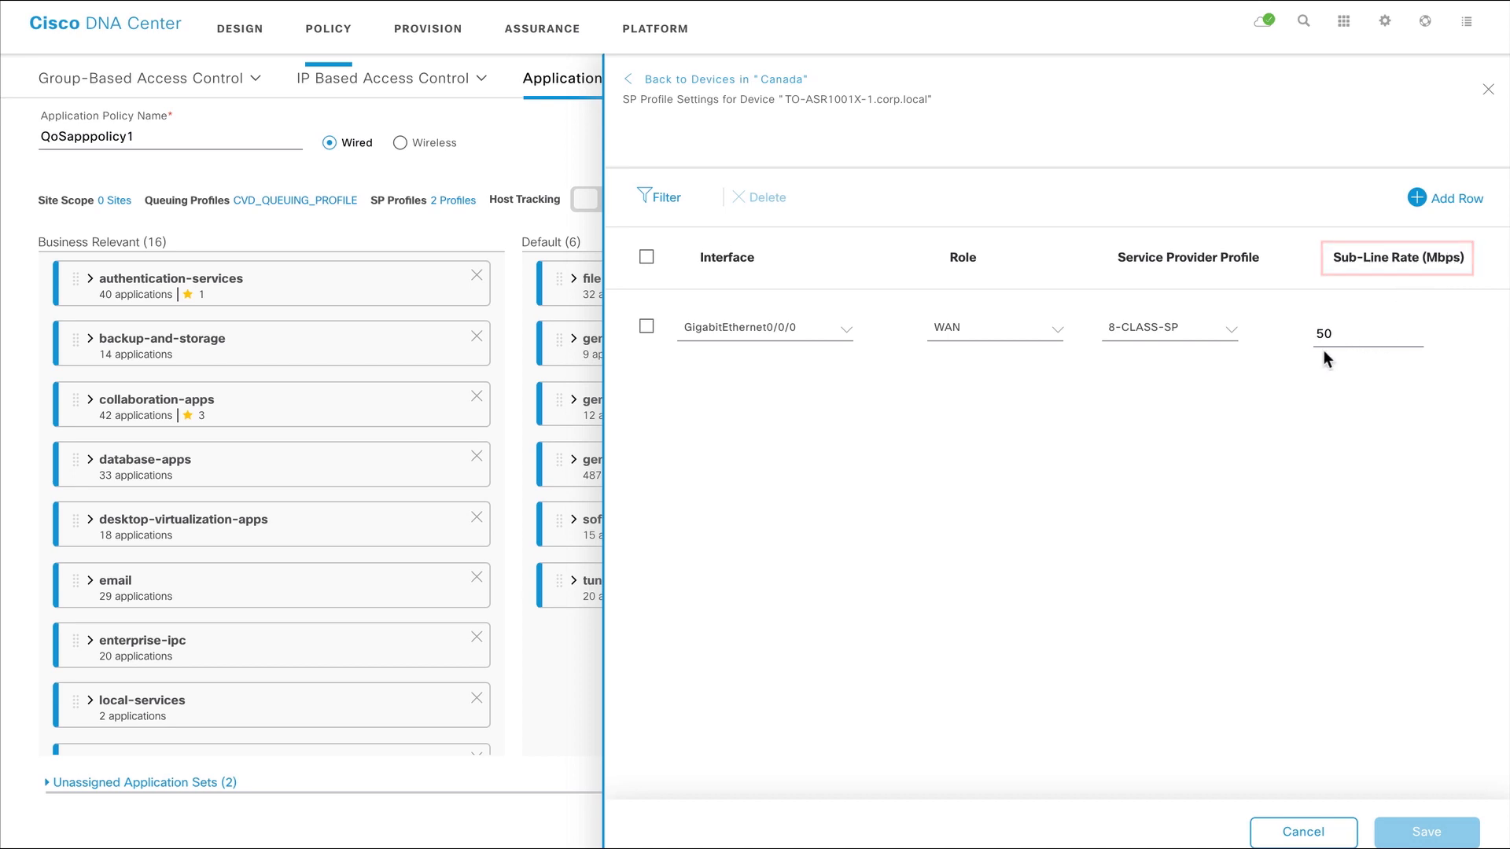
left_click(1426, 832)
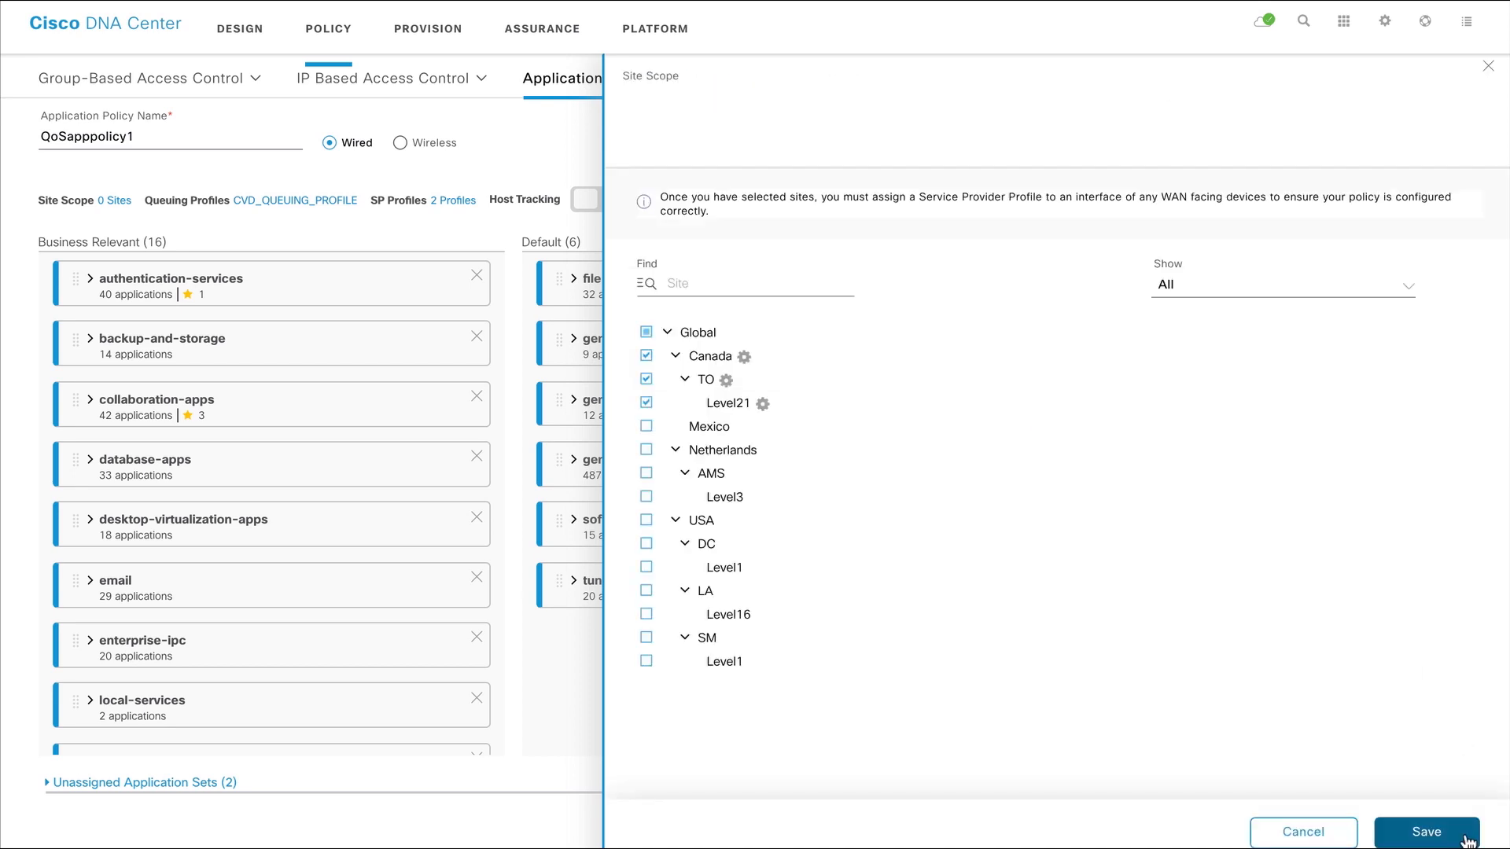
Step: Save the 3-site scope and confirm the two service provider profiles unchanged
left_click(1425, 832)
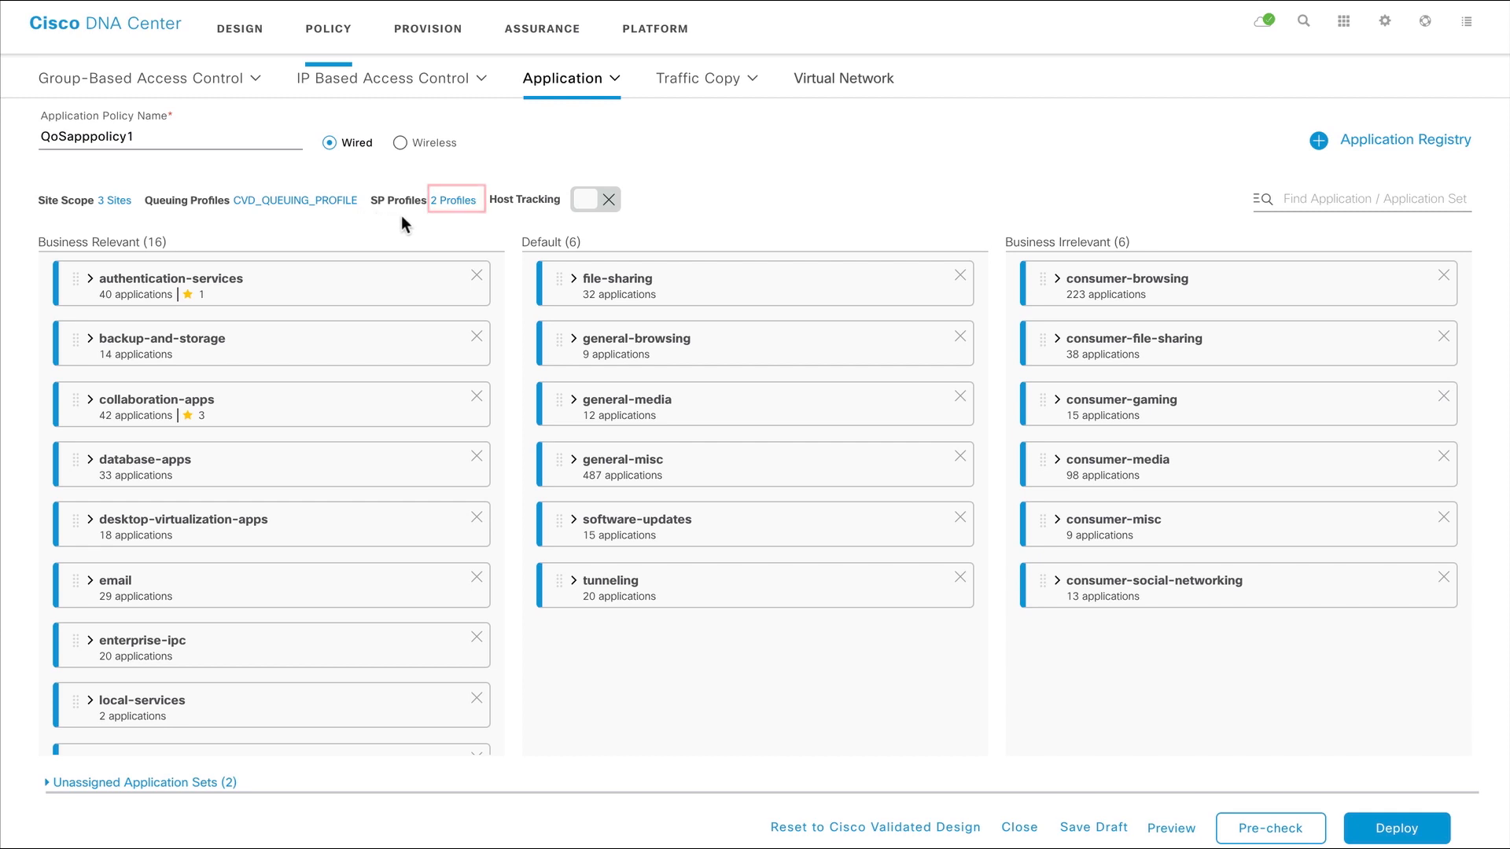
left_click(453, 199)
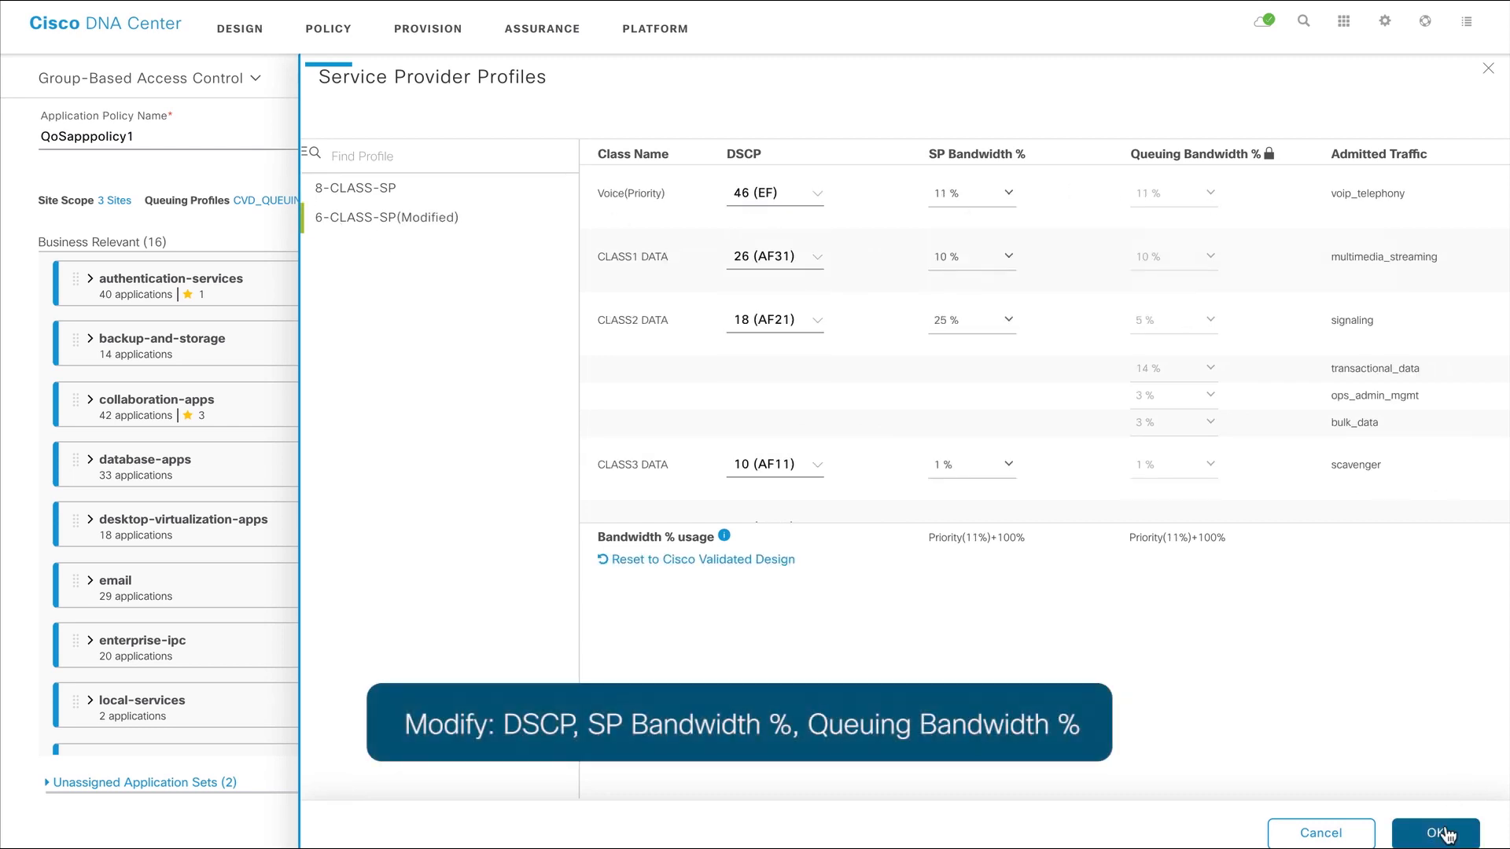
left_click(1434, 833)
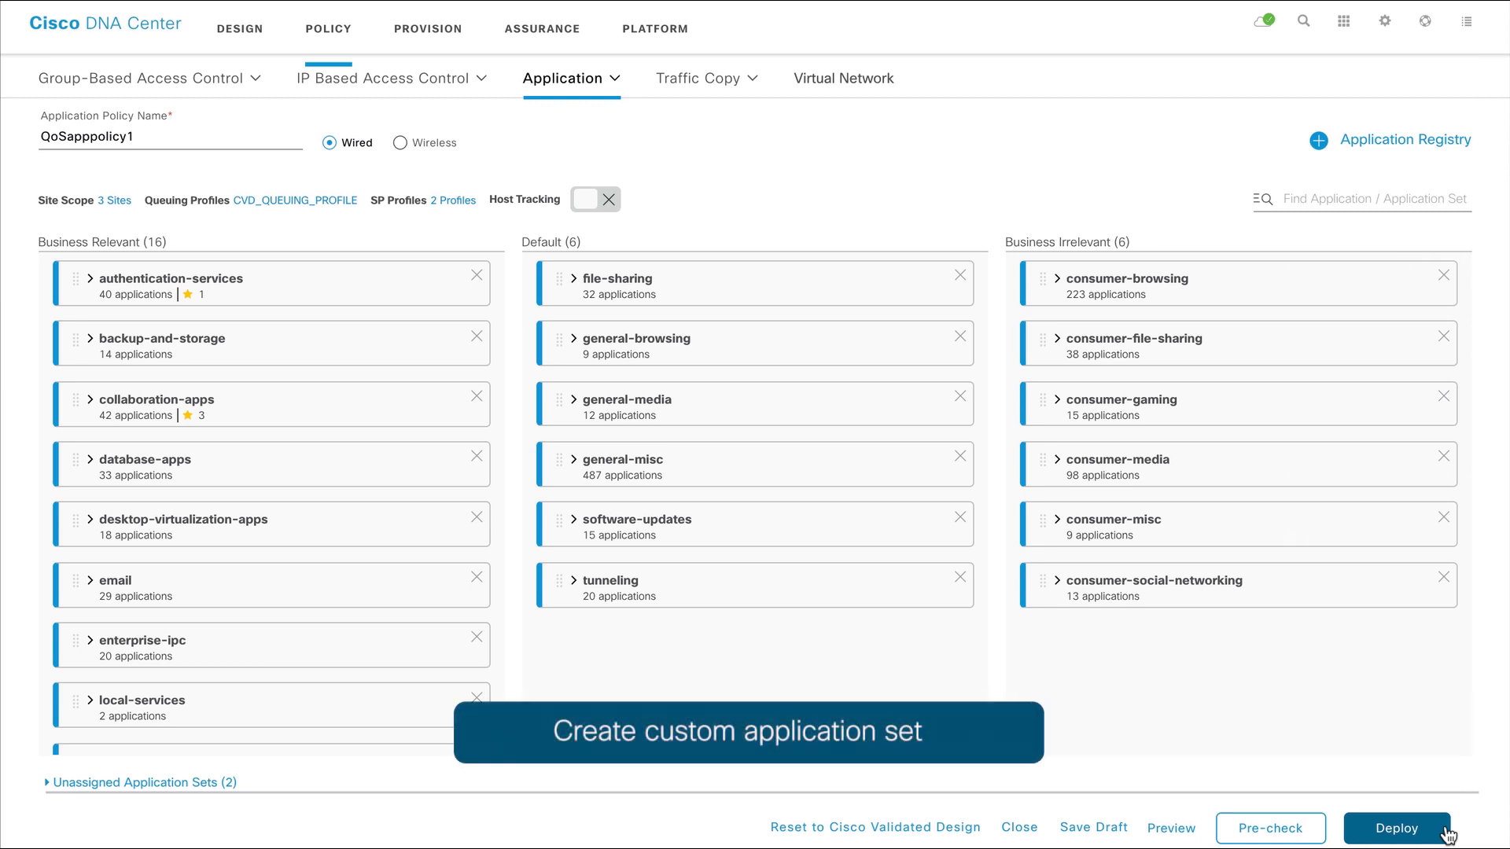
mouse_move(1448, 834)
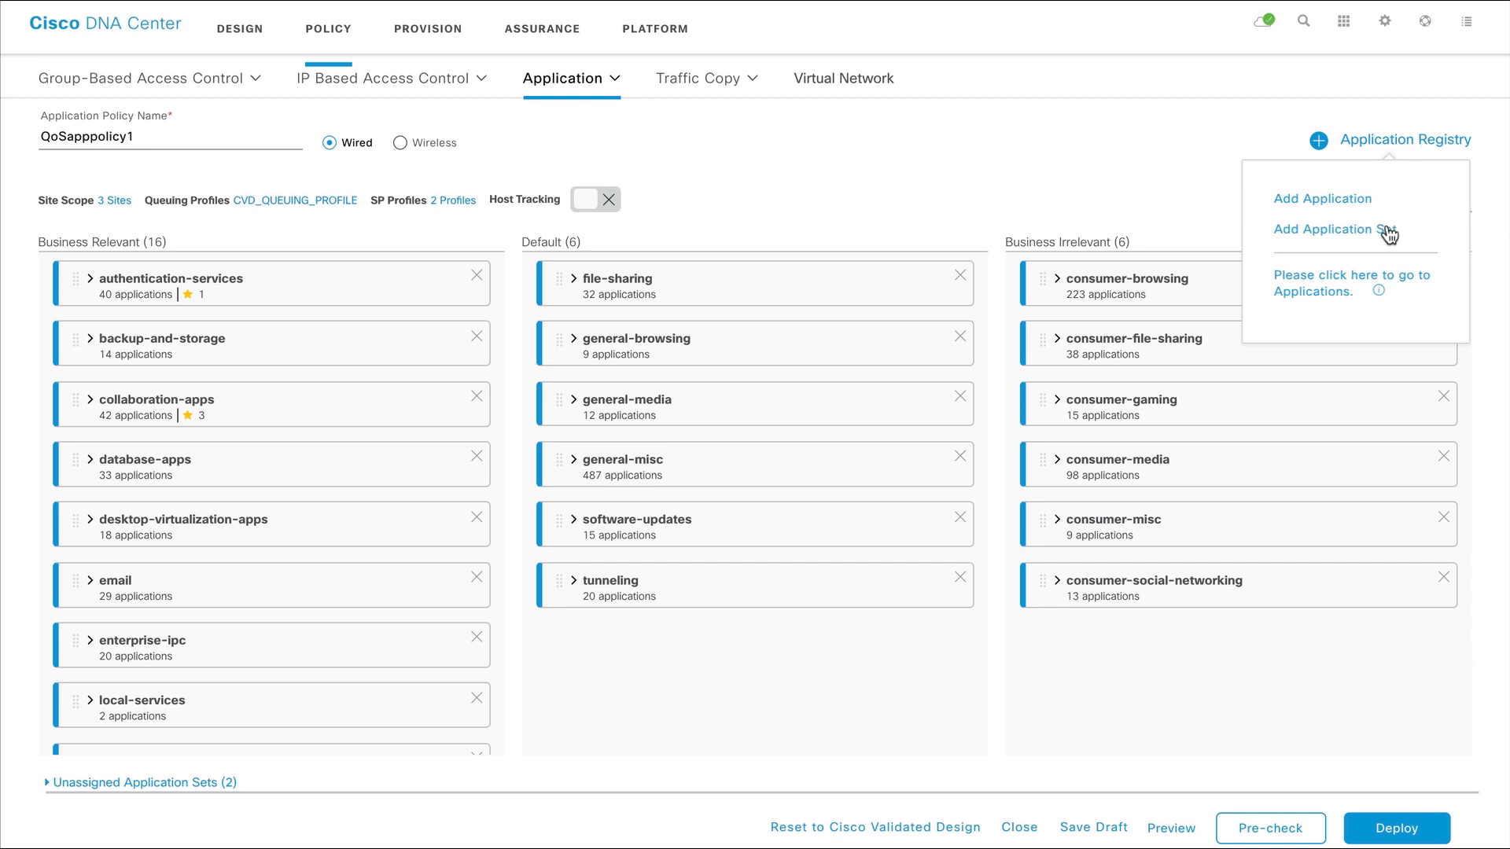
Step: Add a custom application set and save videocampus1 matched by UDP server IP/port as Broadcast Video
left_click(1325, 228)
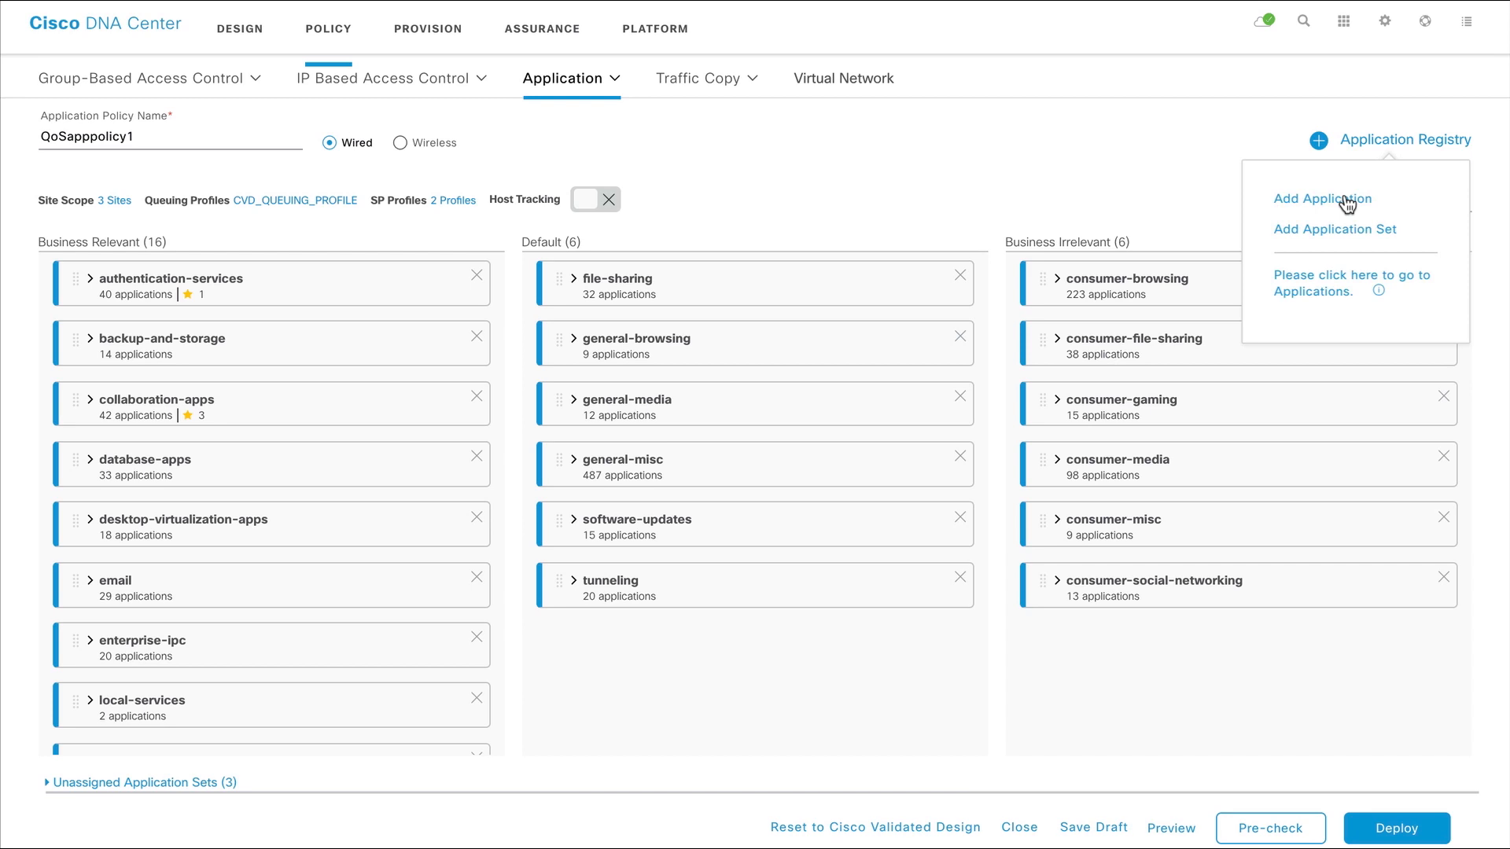
left_click(1322, 198)
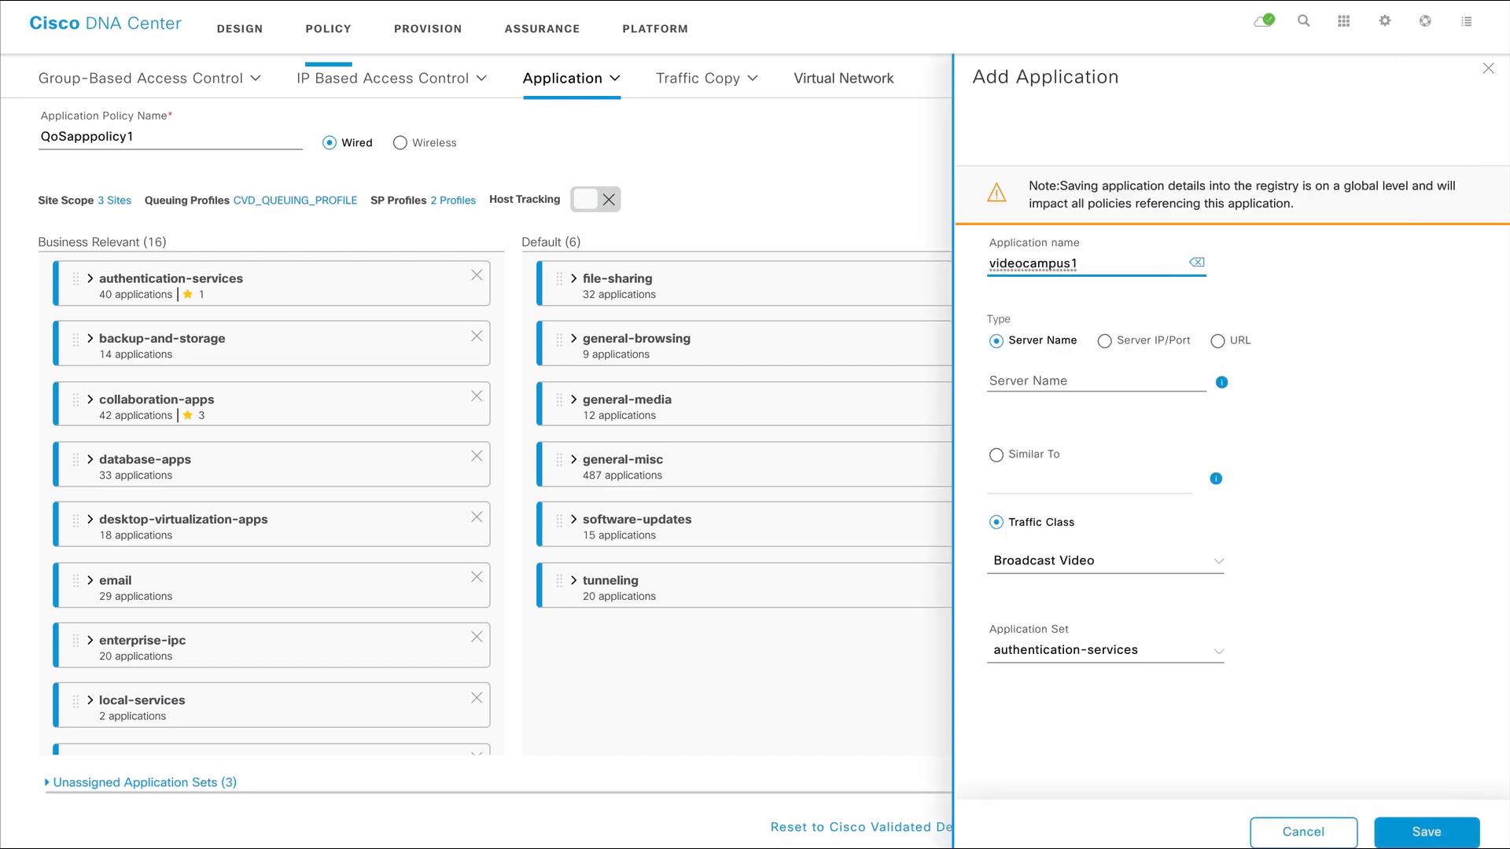
left_click(1104, 341)
type("4")
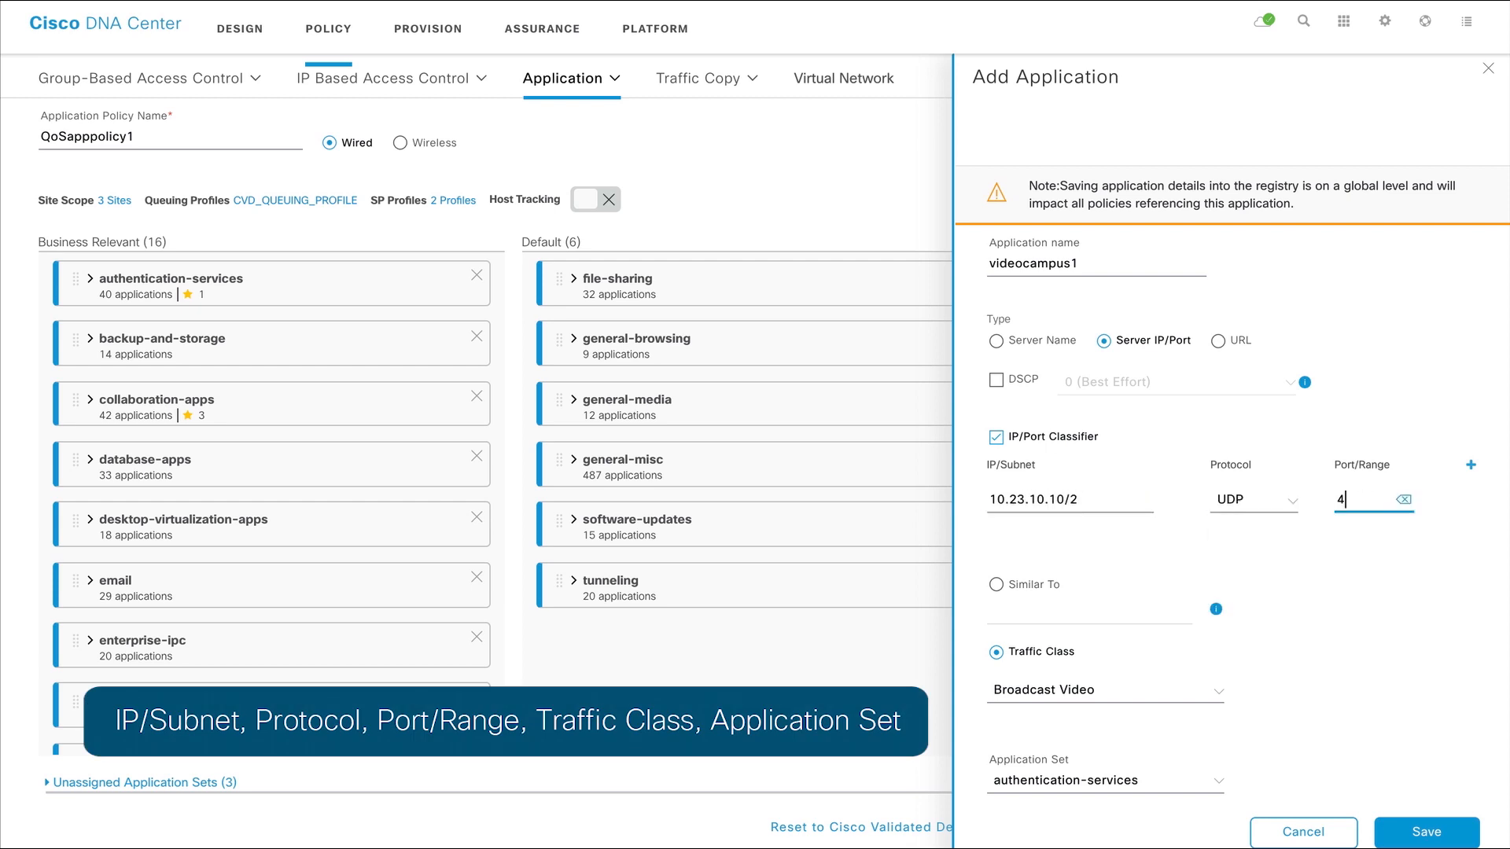
left_click(1426, 833)
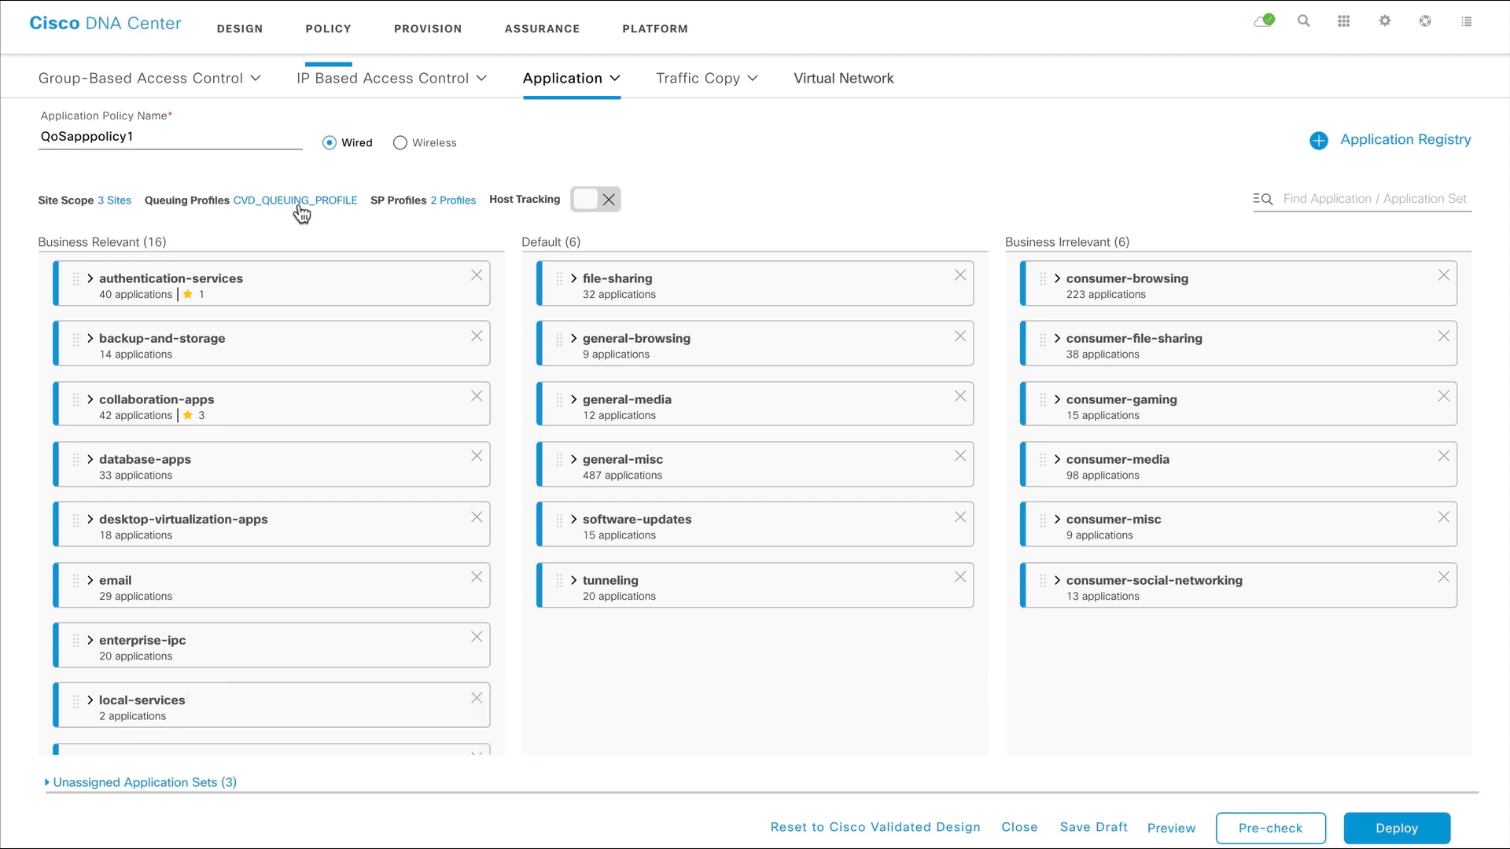
Step: Create a new queuing profile named QoSapppolicy1 for the policy
left_click(294, 201)
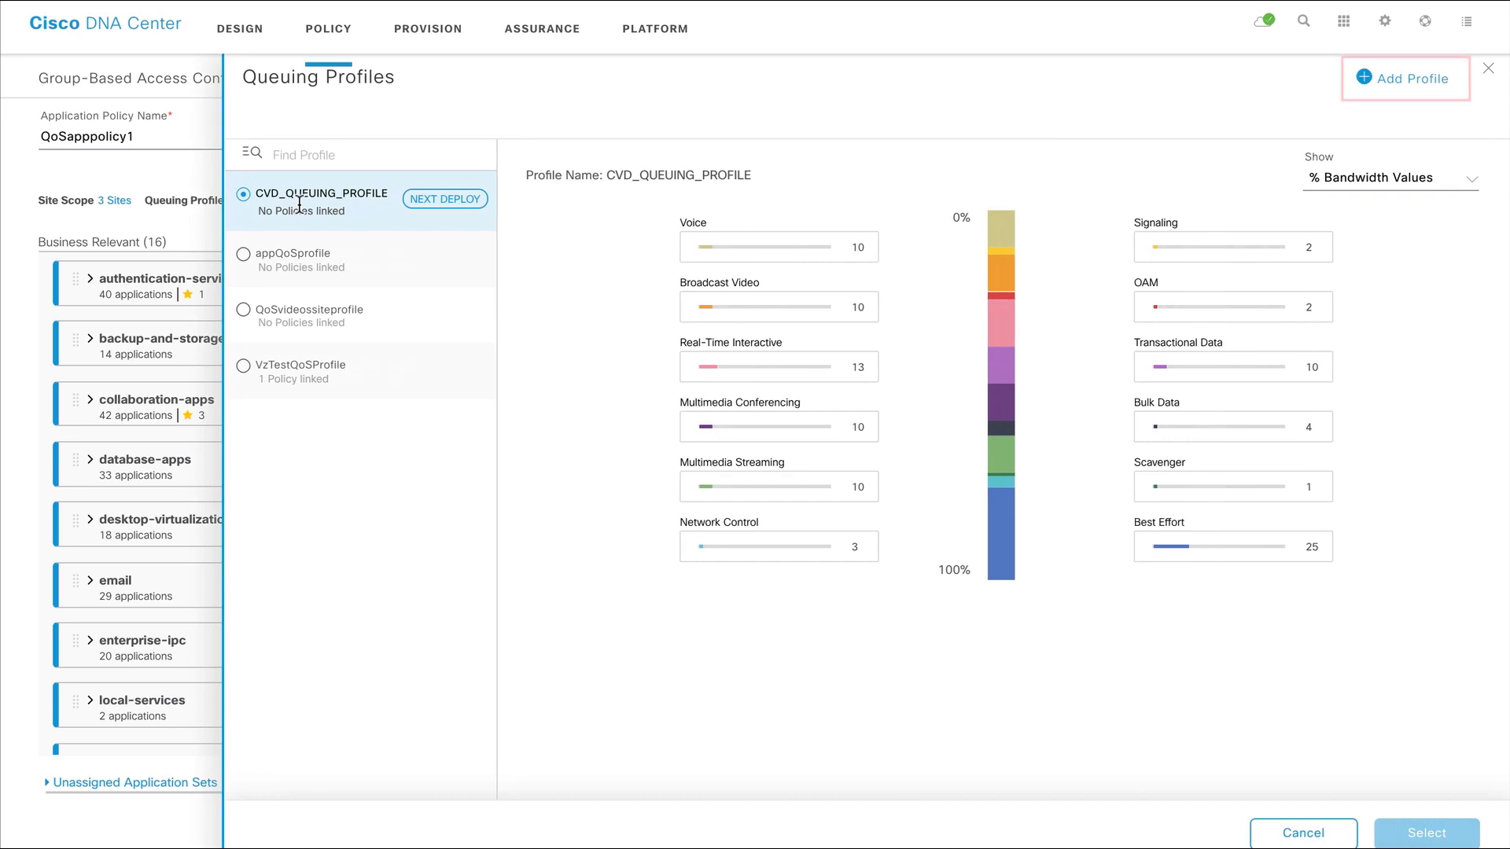
left_click(1404, 78)
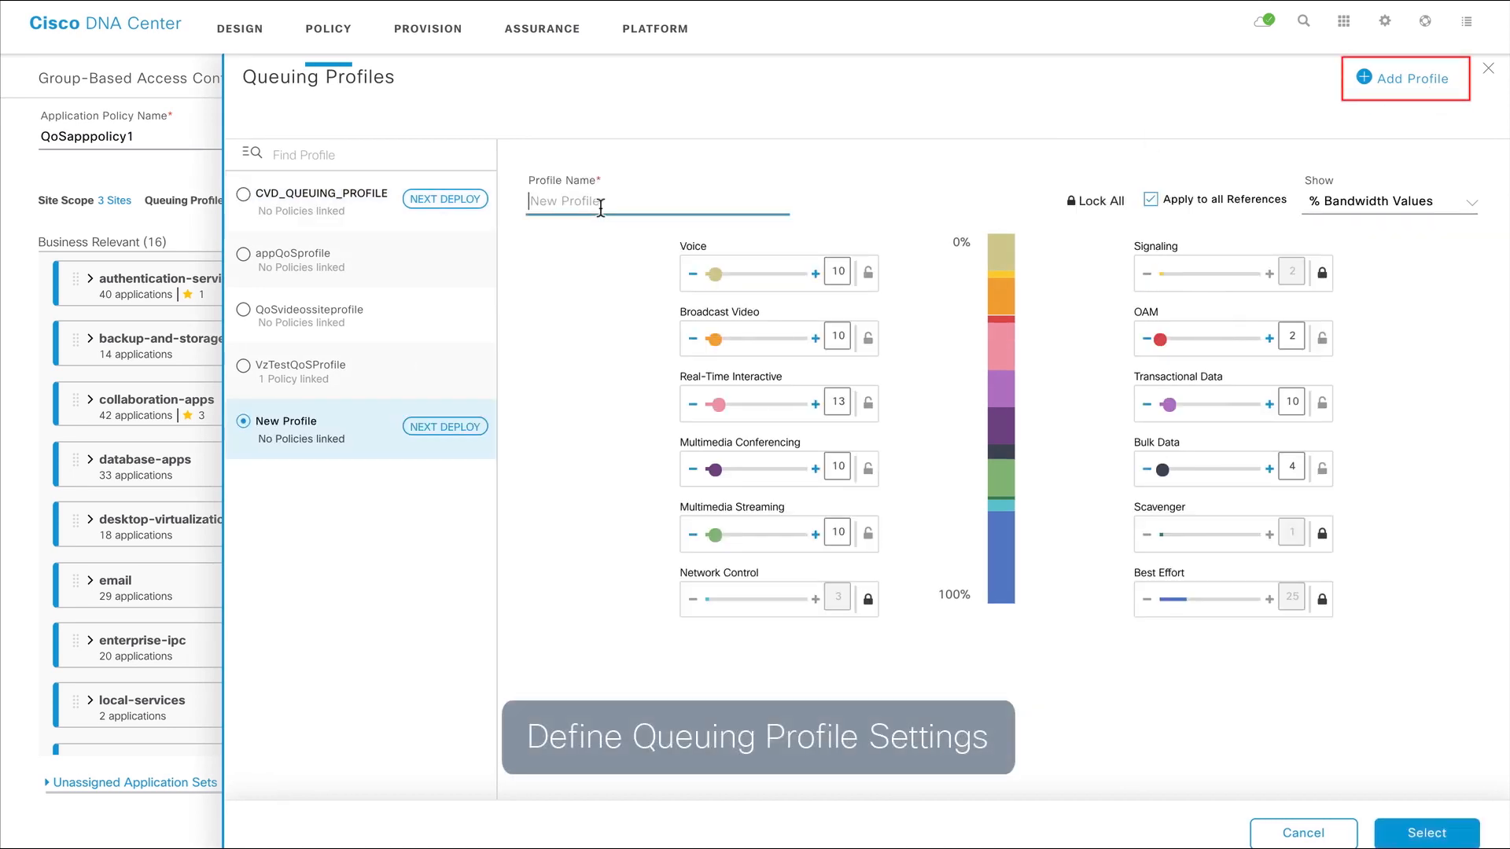
type("QoSapppolicy1")
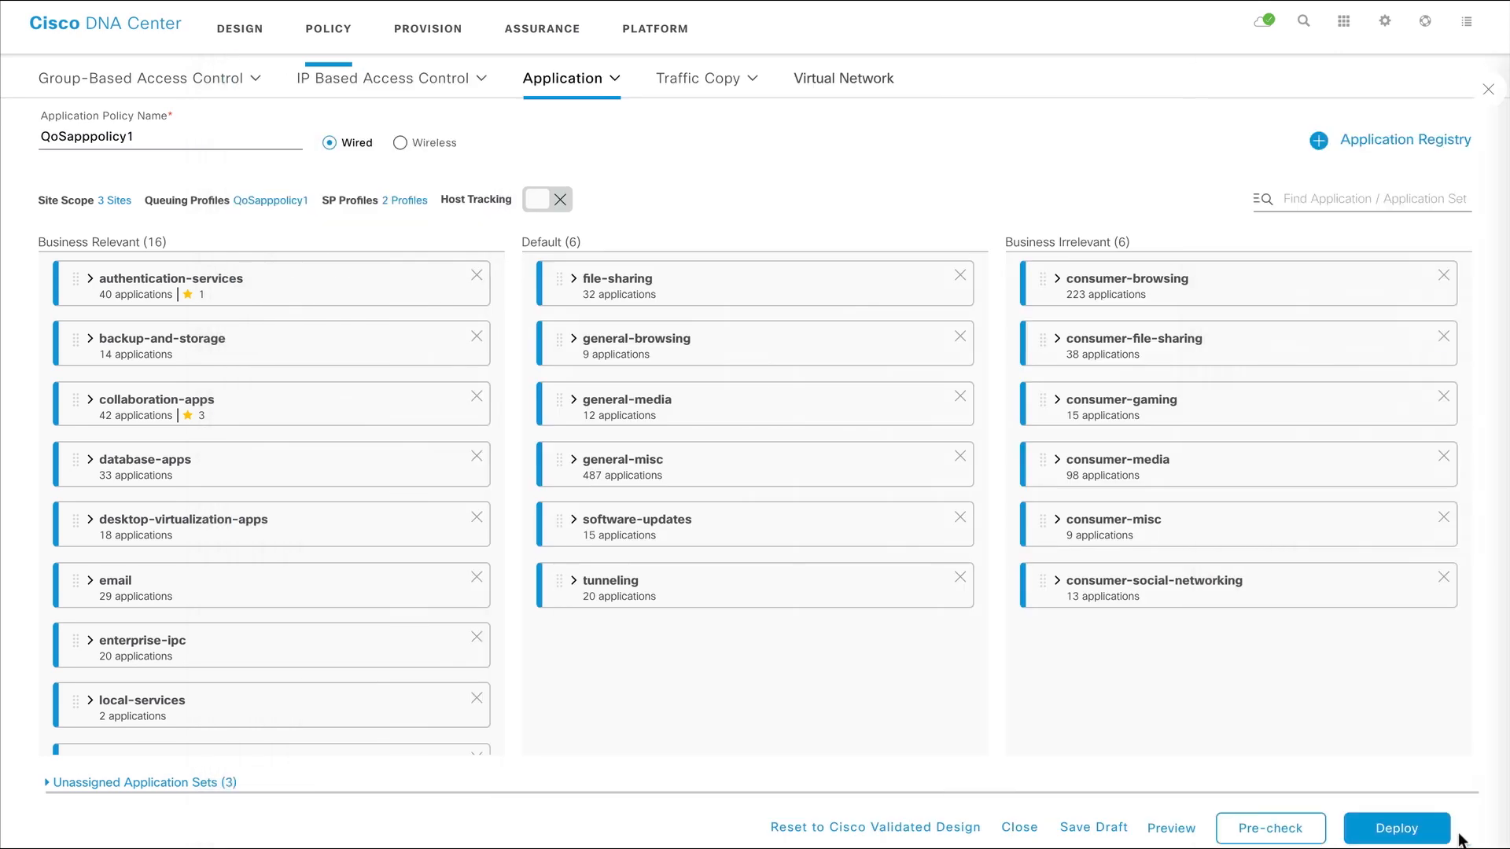
mouse_move(209, 295)
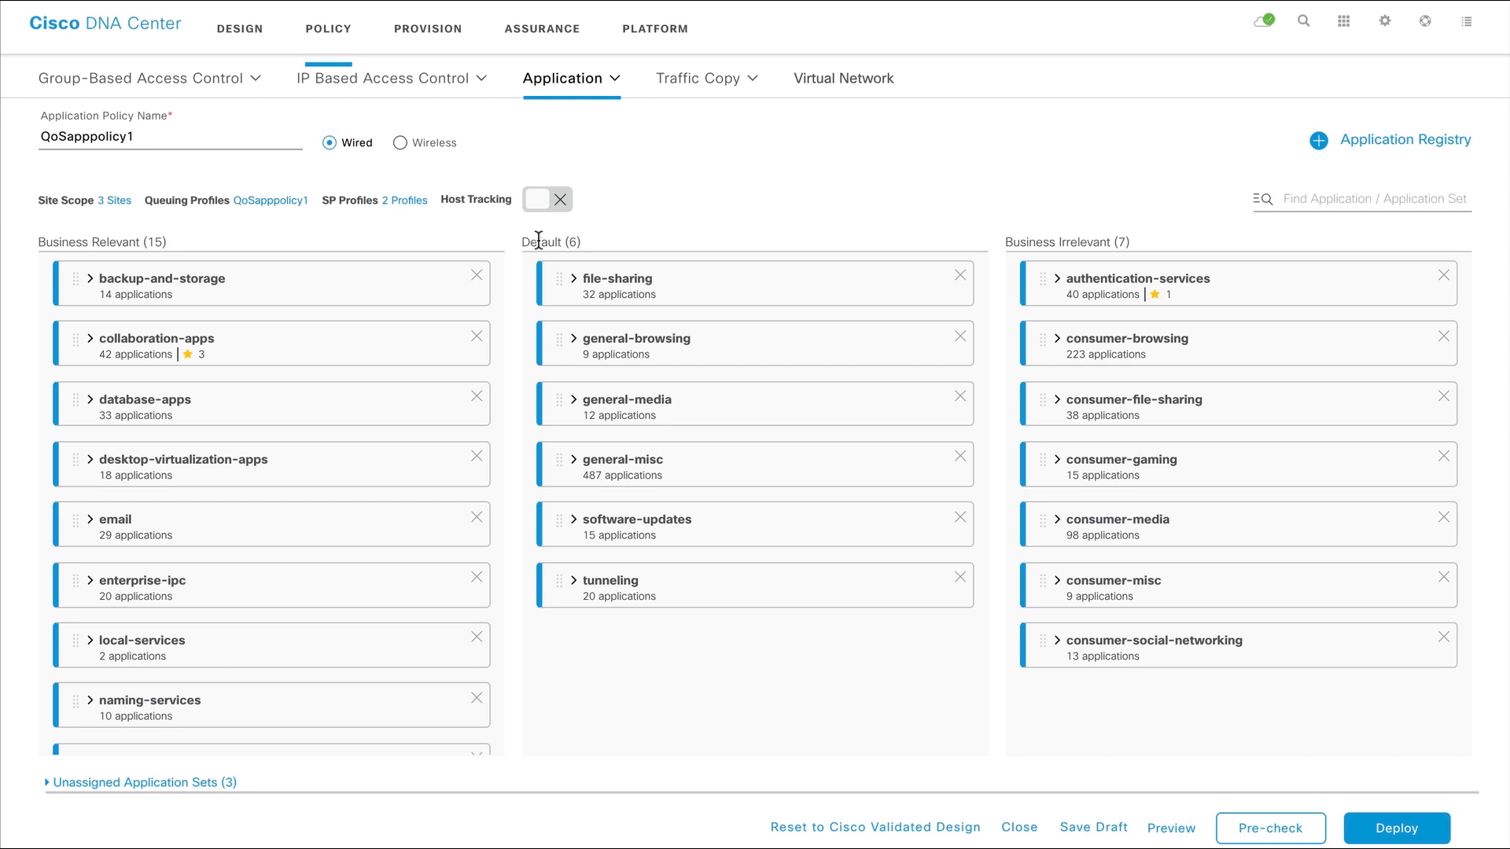
Step: Enable host tracking and review the per-device configuration preview
left_click(546, 199)
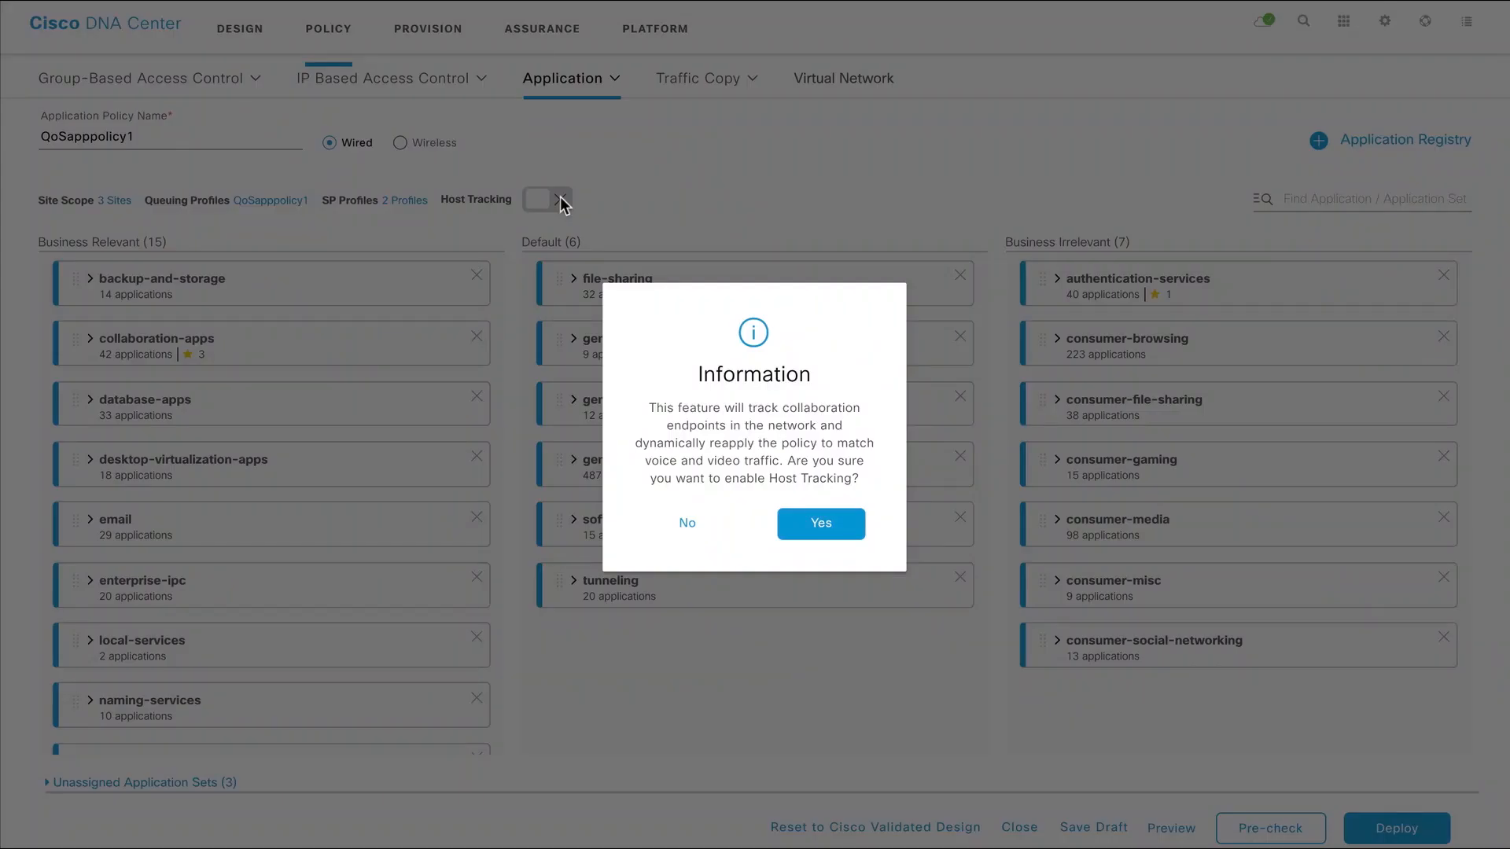
left_click(819, 523)
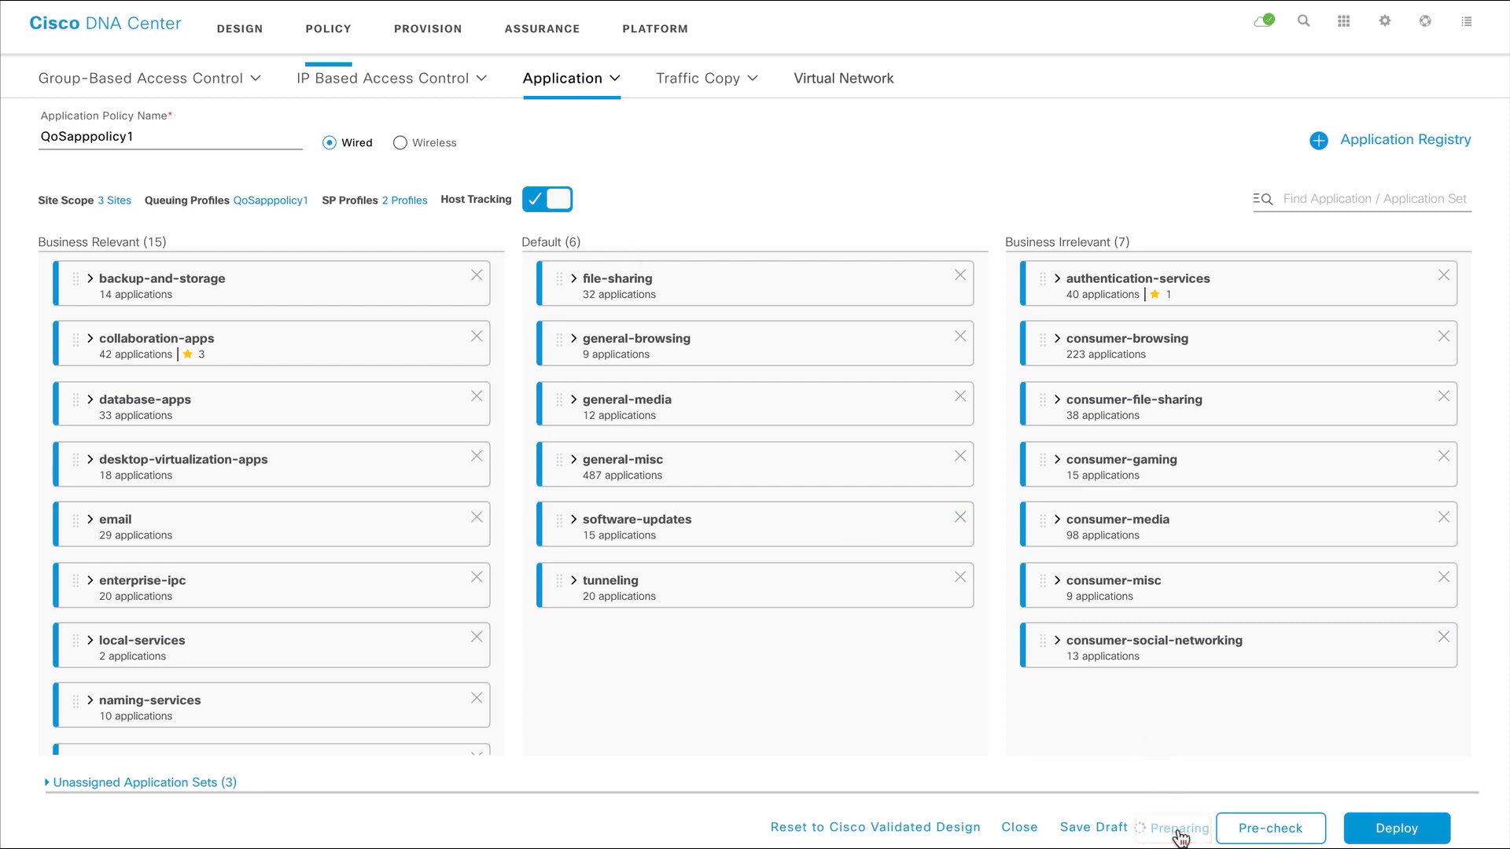
mouse_move(1178, 836)
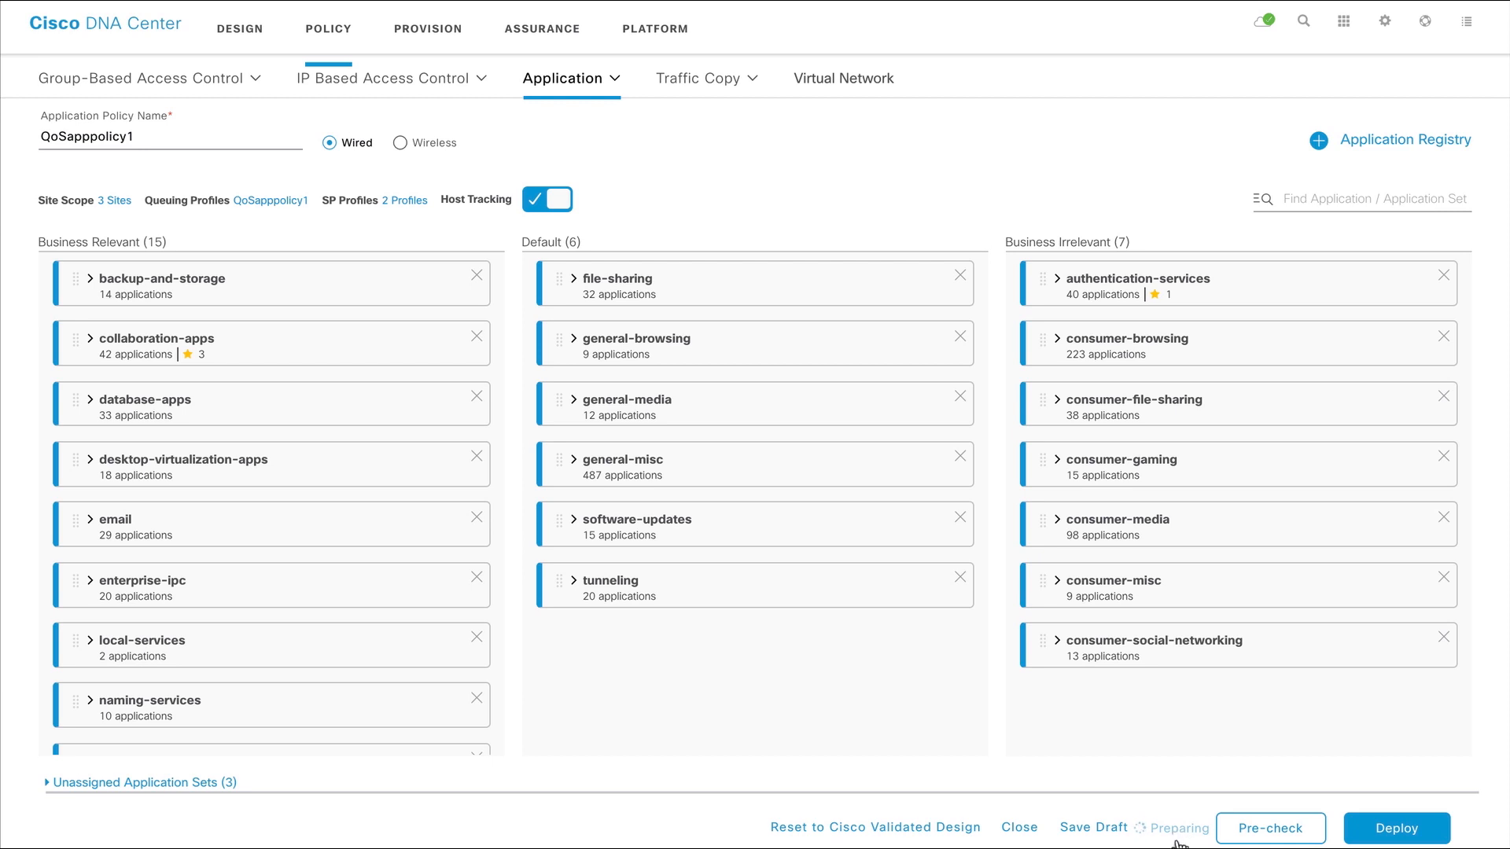
left_click(1271, 828)
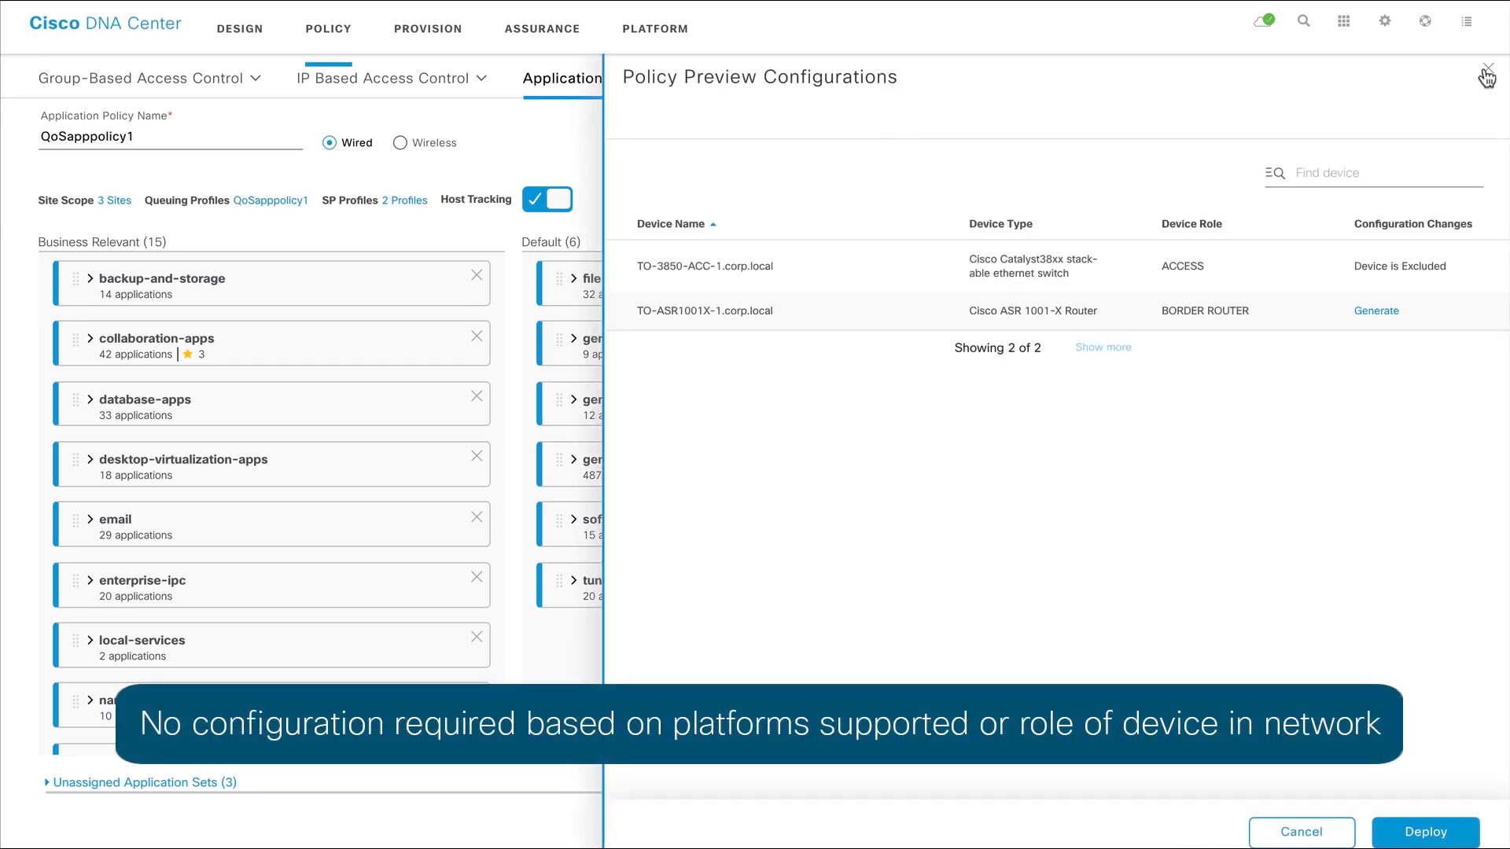
mouse_move(1487, 98)
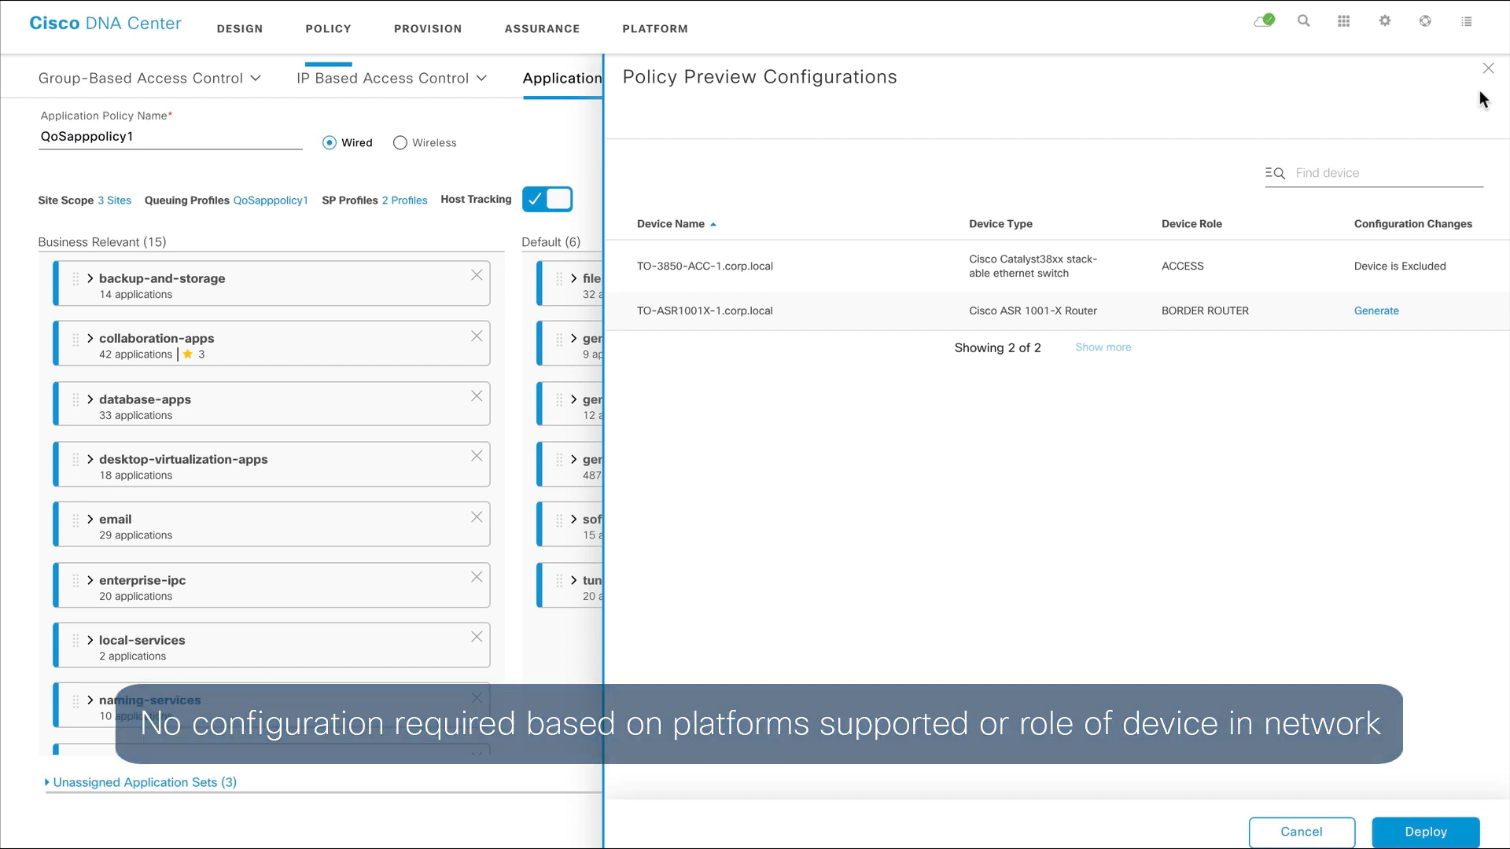
left_click(1488, 69)
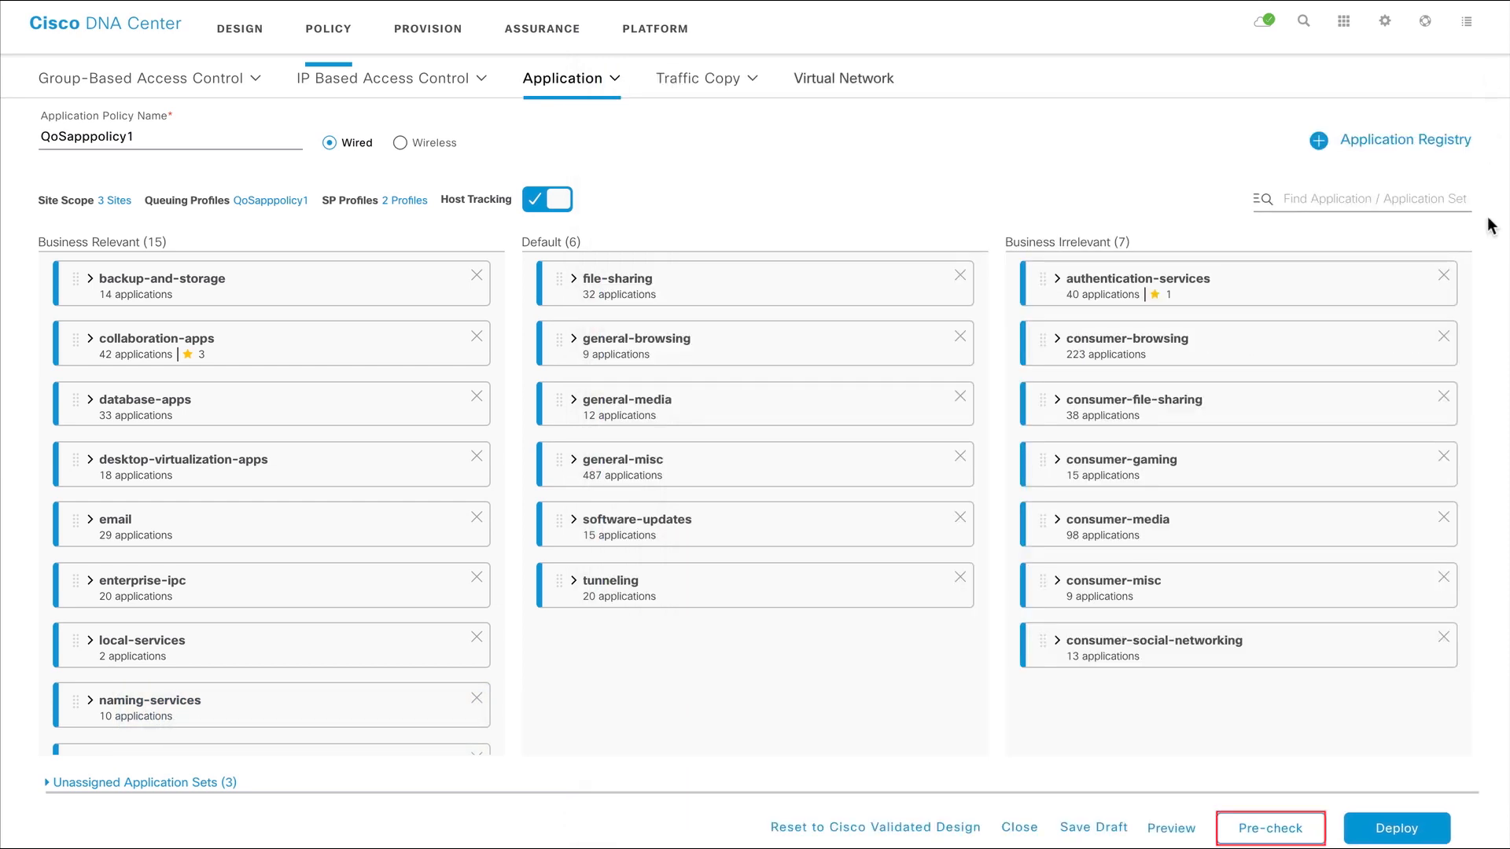
Step: Pre-check QoSapppolicy1 and deploy it with When set to Now
left_click(1270, 828)
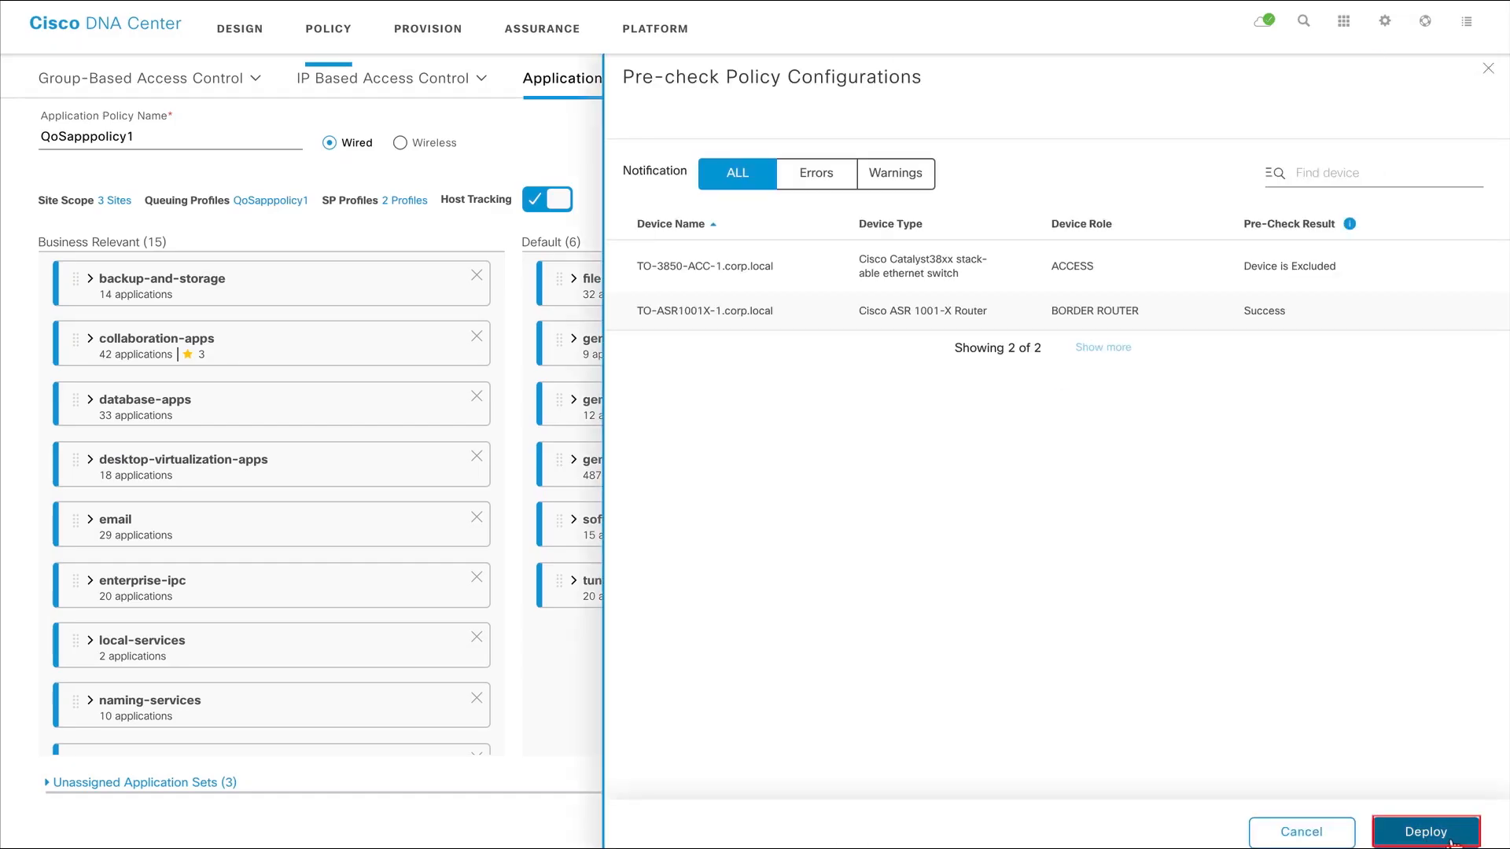
left_click(1426, 831)
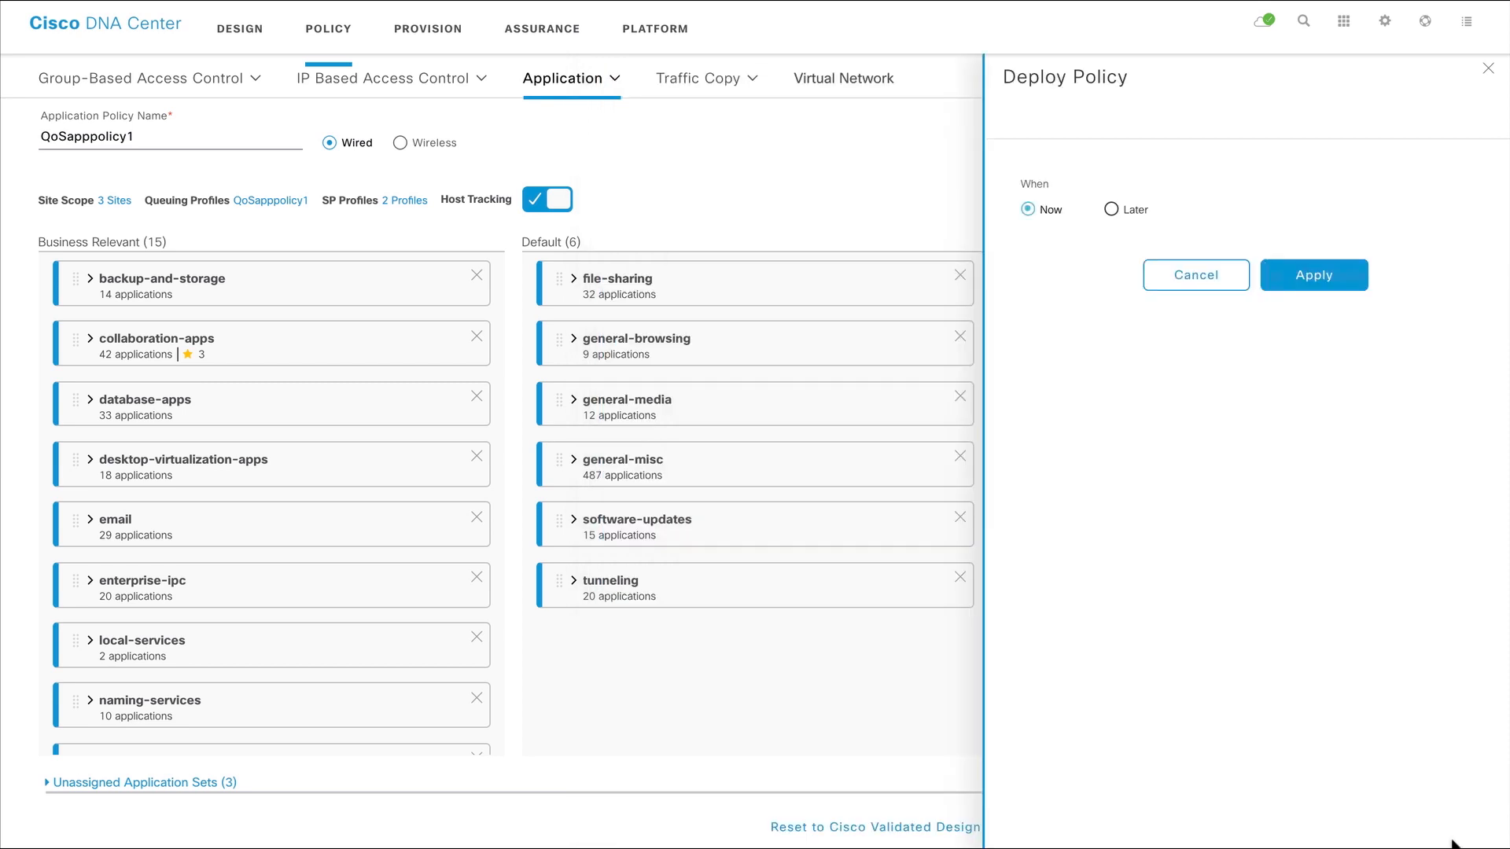
mouse_move(1110, 209)
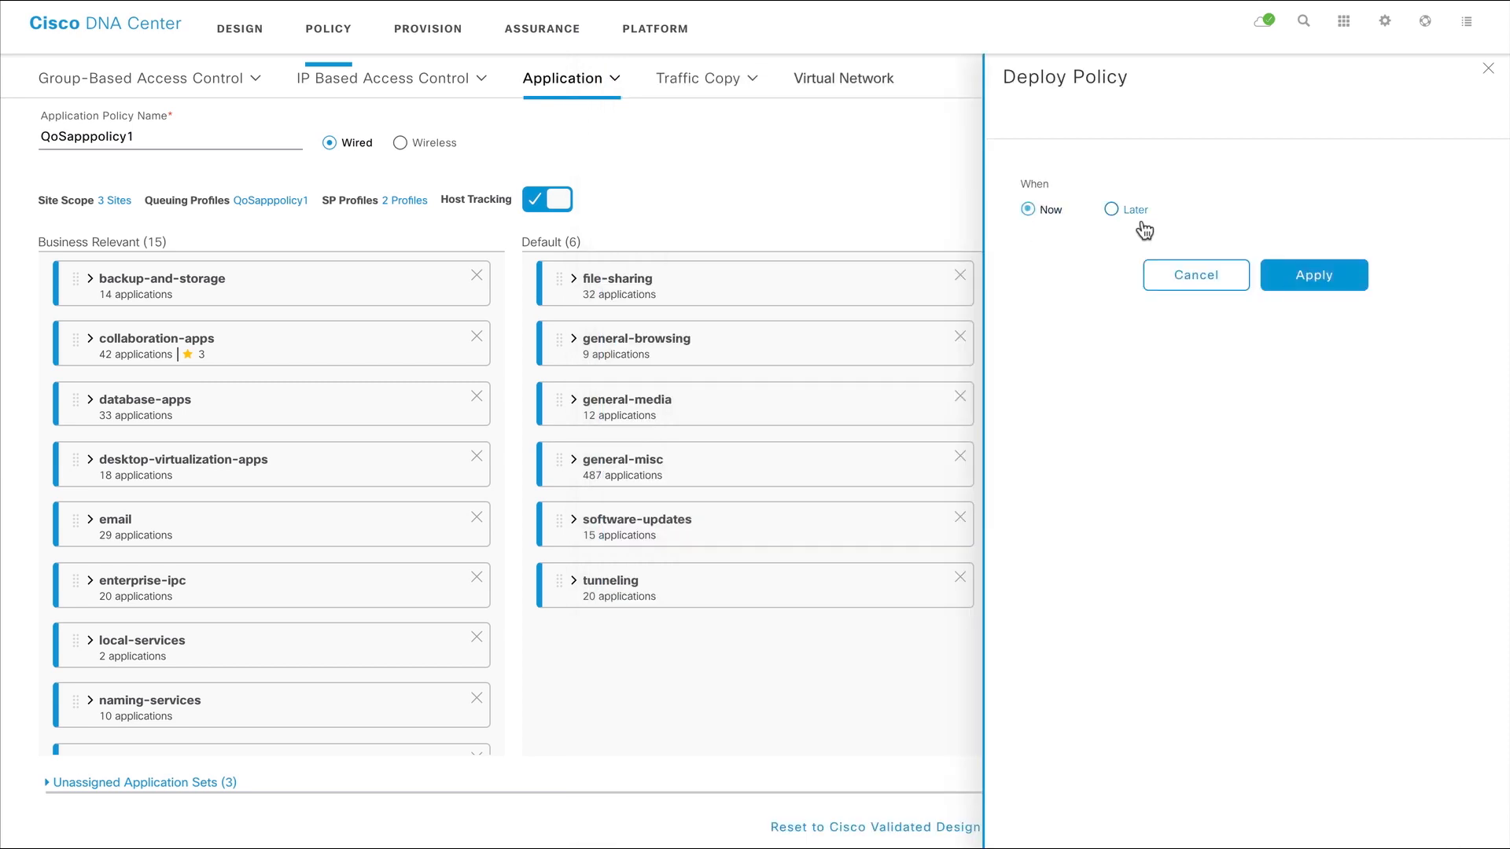
left_click(1313, 274)
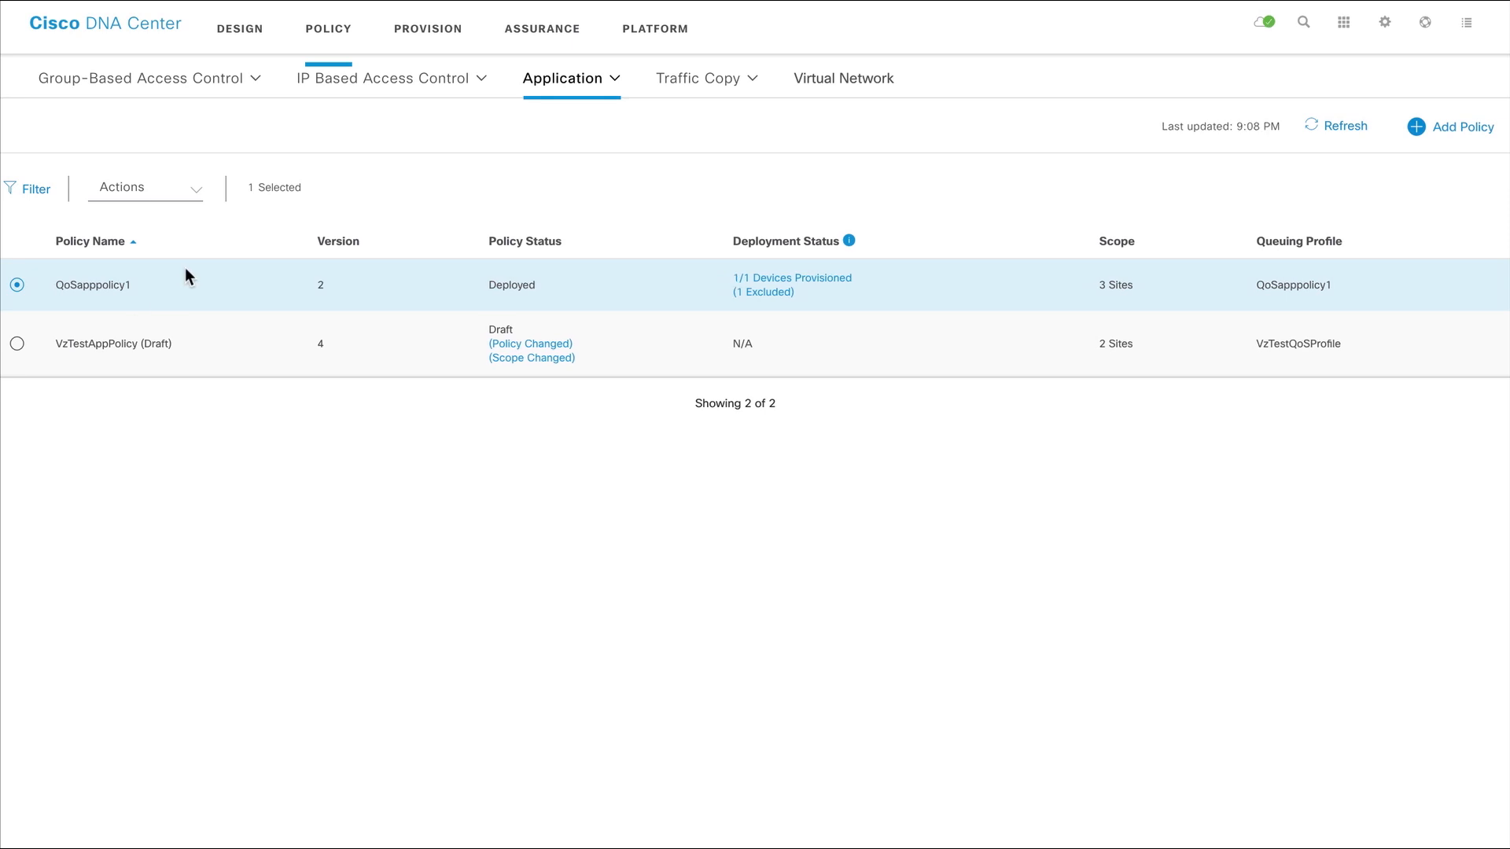
Step: View QoSapppolicy1's version history via Actions and start a rollback to Version 1
left_click(146, 187)
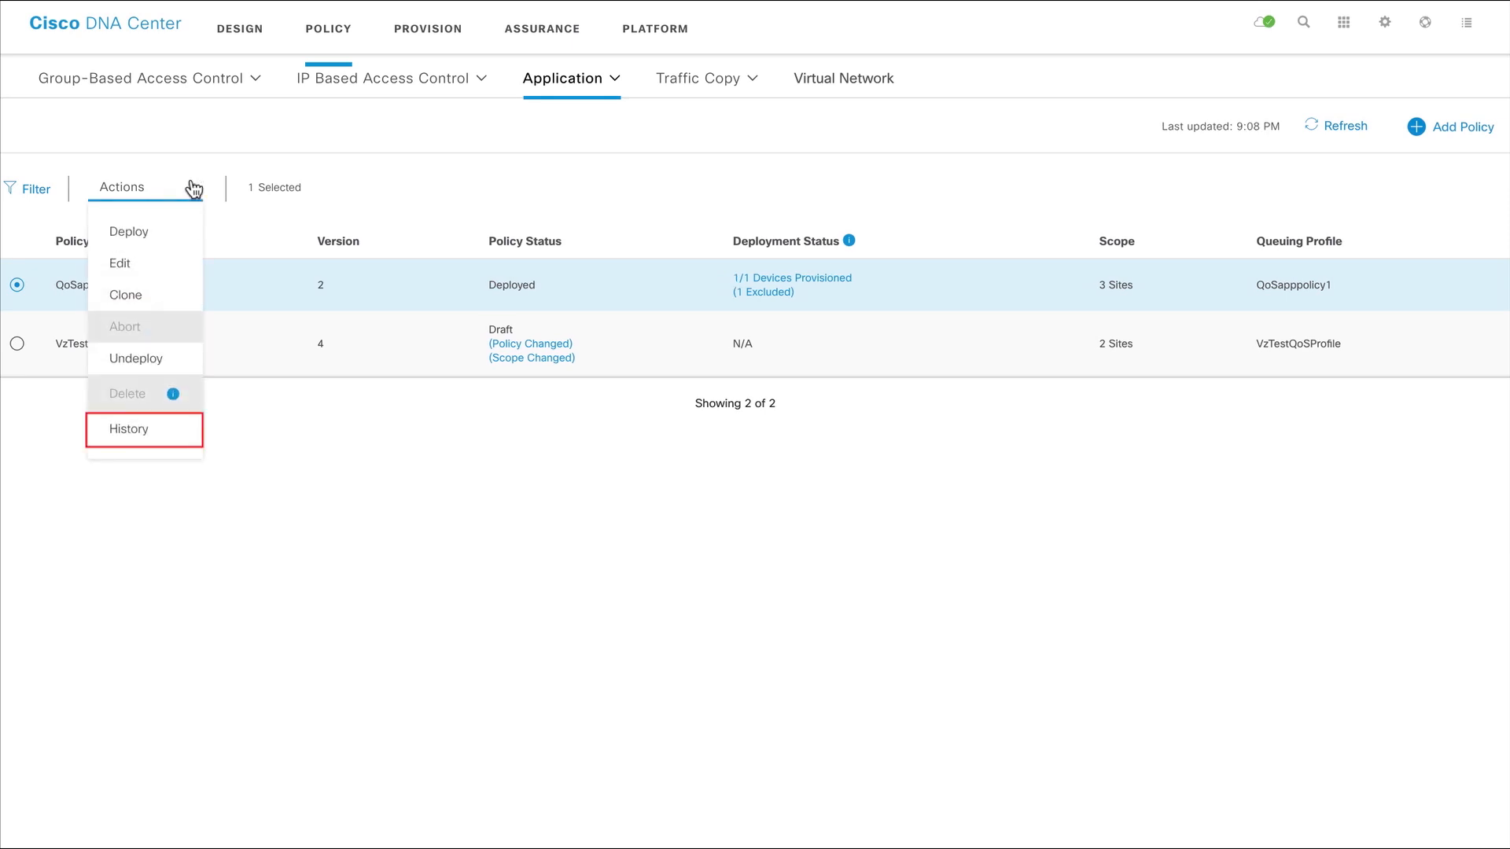
left_click(129, 429)
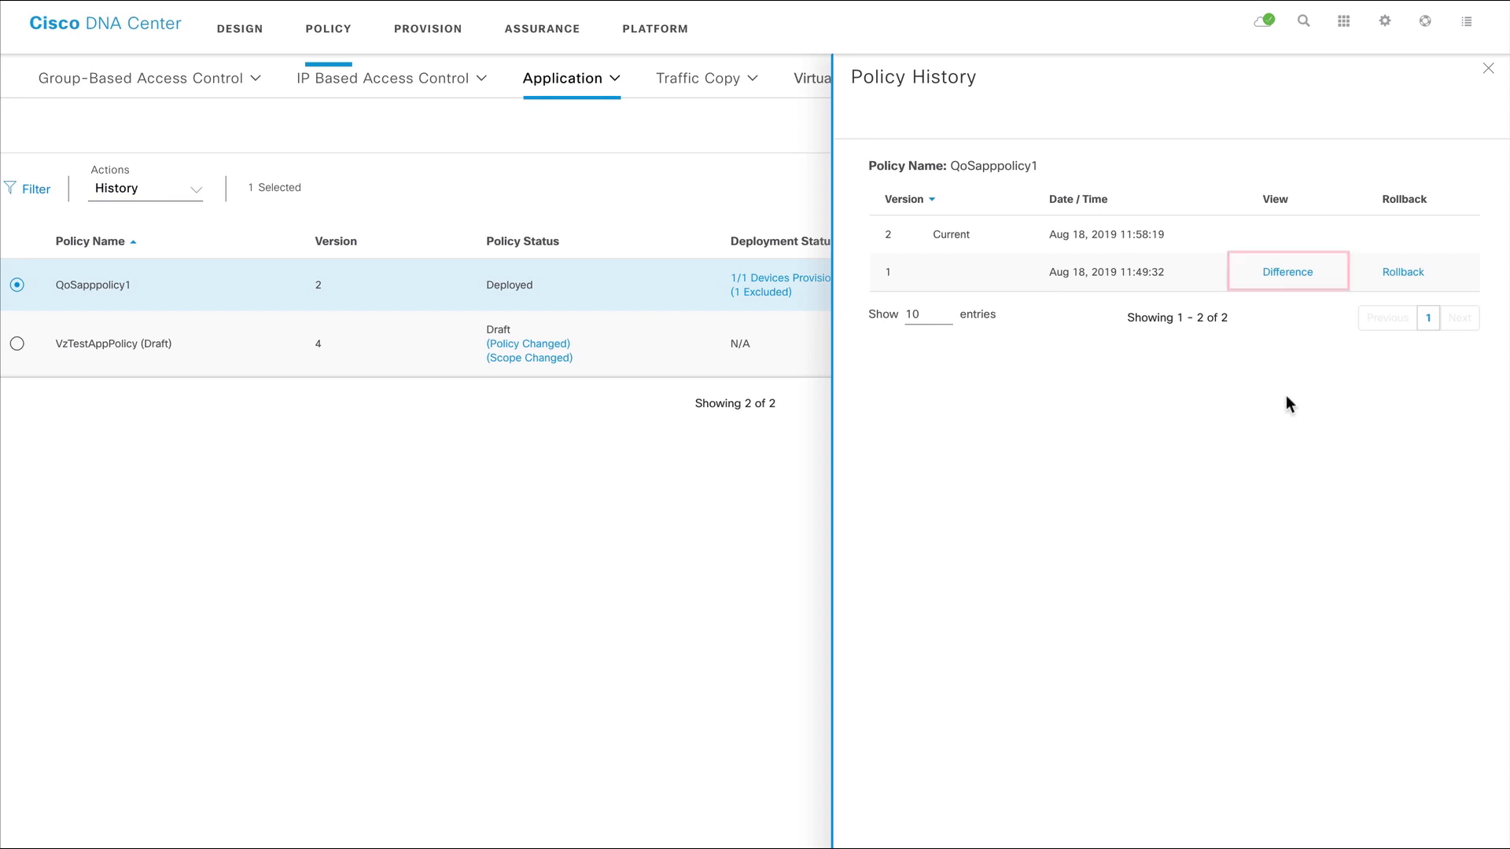
mouse_move(1287, 287)
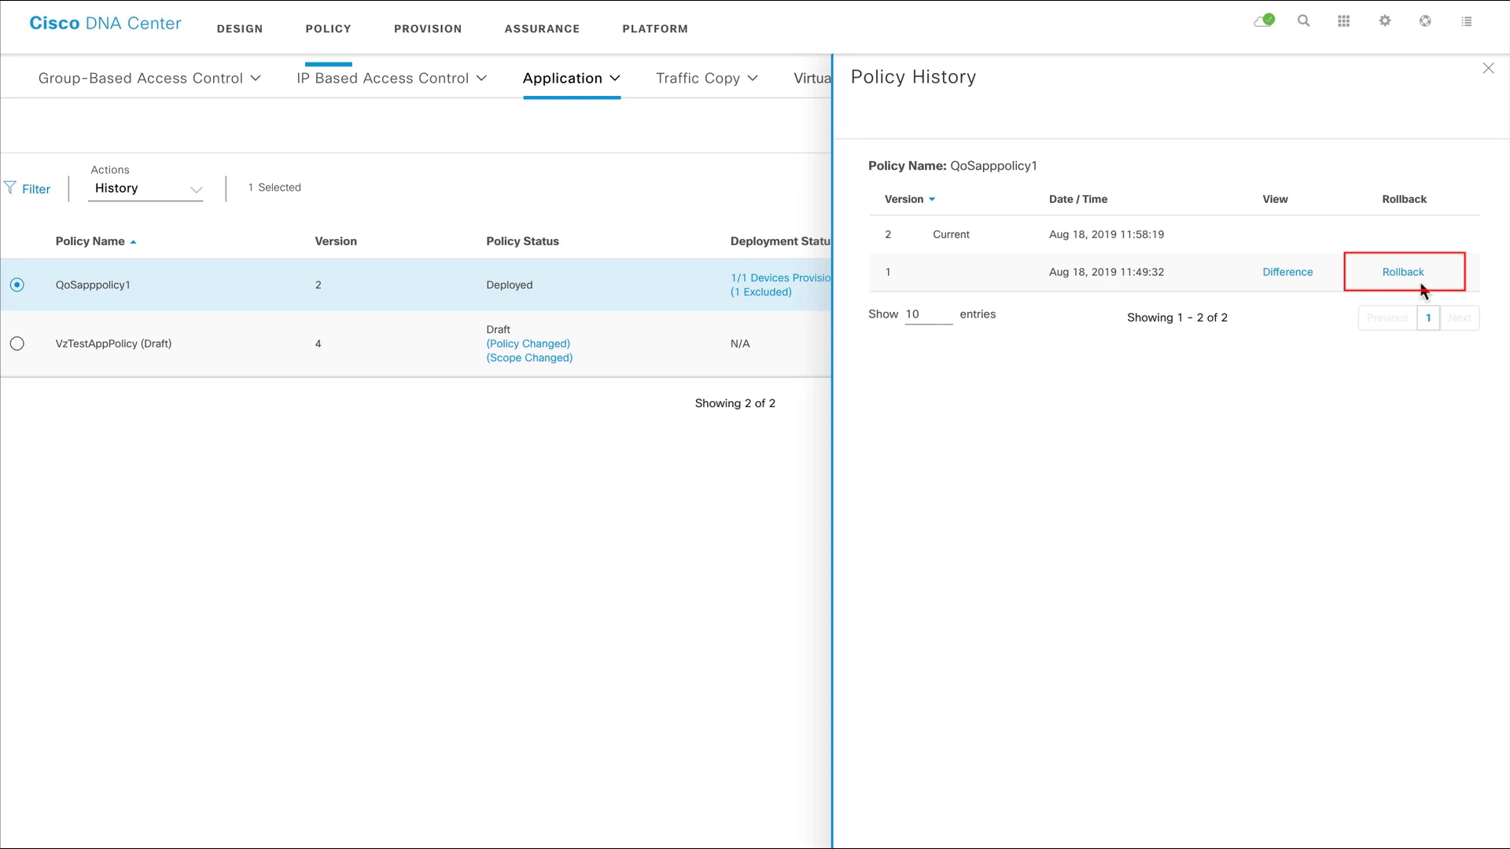
left_click(1403, 272)
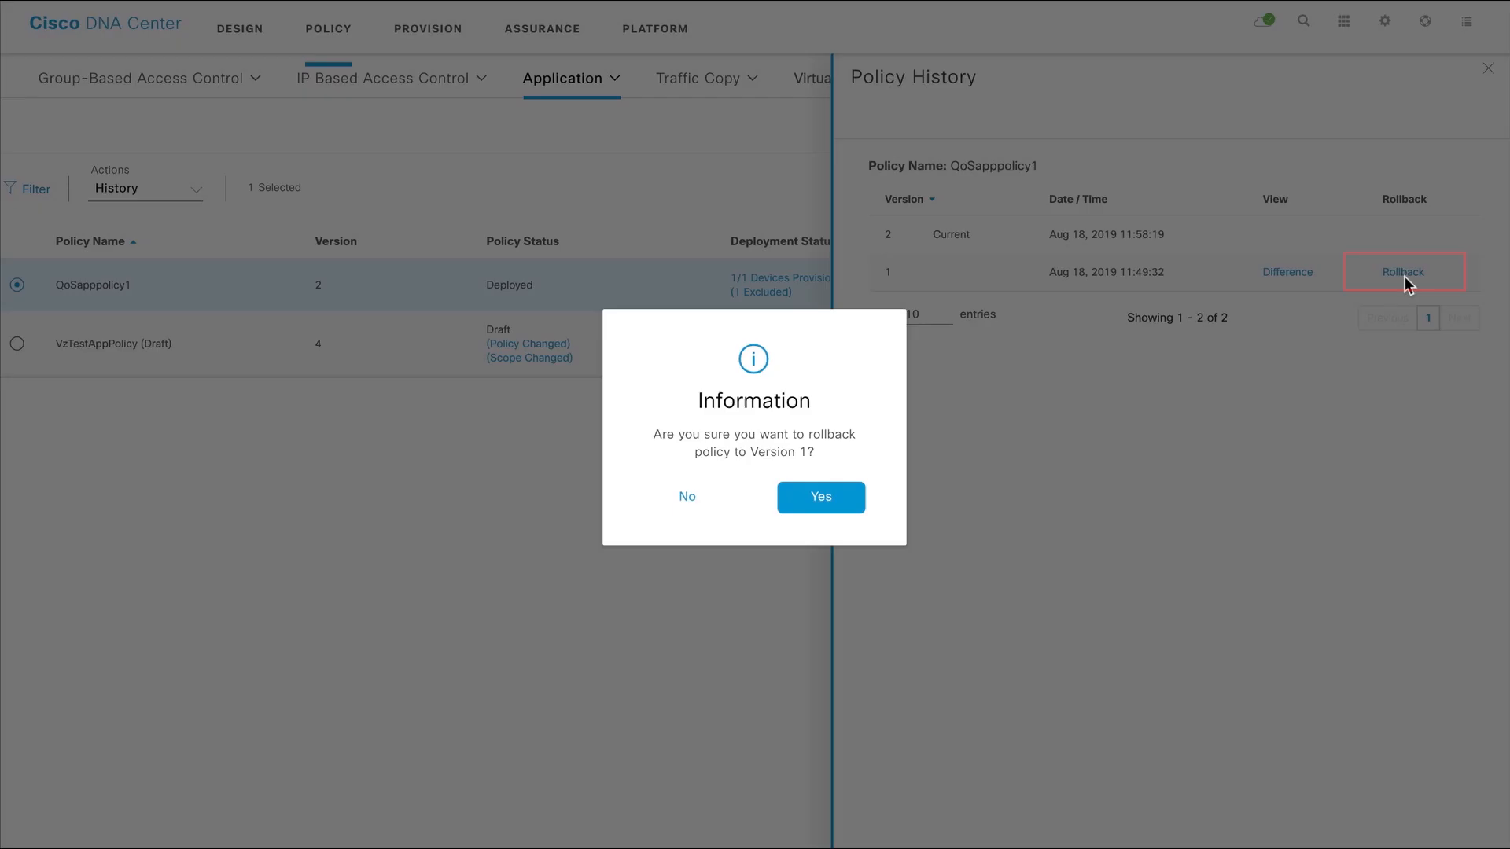